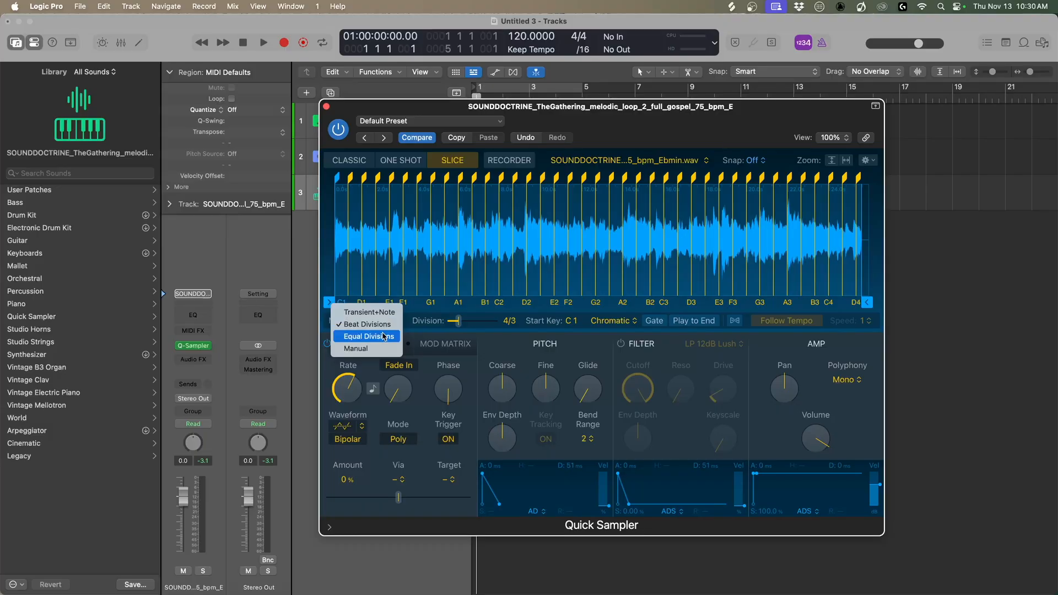
Switch Quick Sampler's slice mode to Equal Divisions for the gospel loop.
left_click(366, 336)
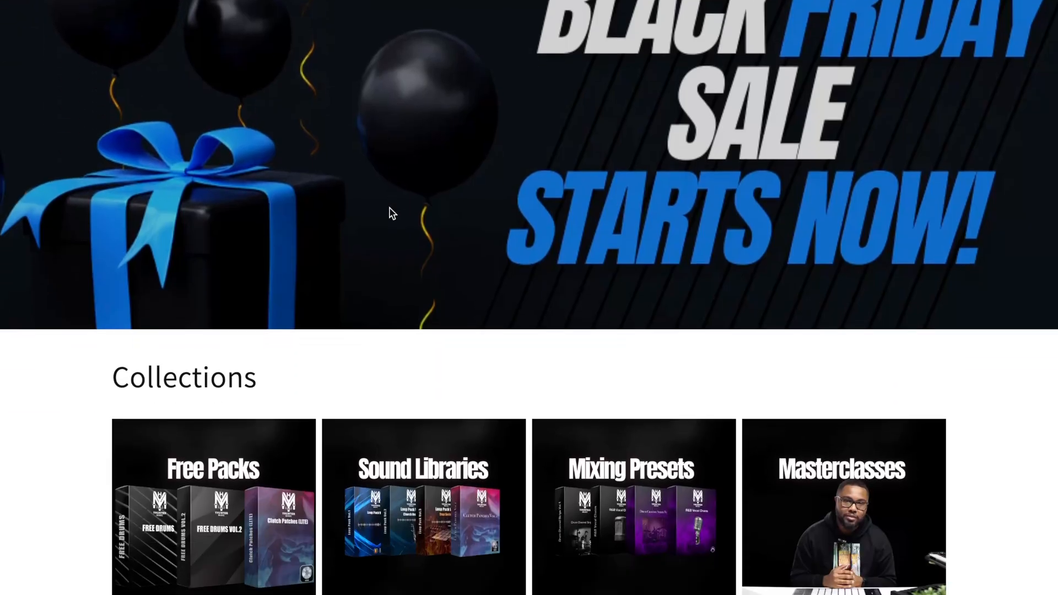
View the Logic Pro Masterclass product page and read through its contents list.
scroll("down", 3)
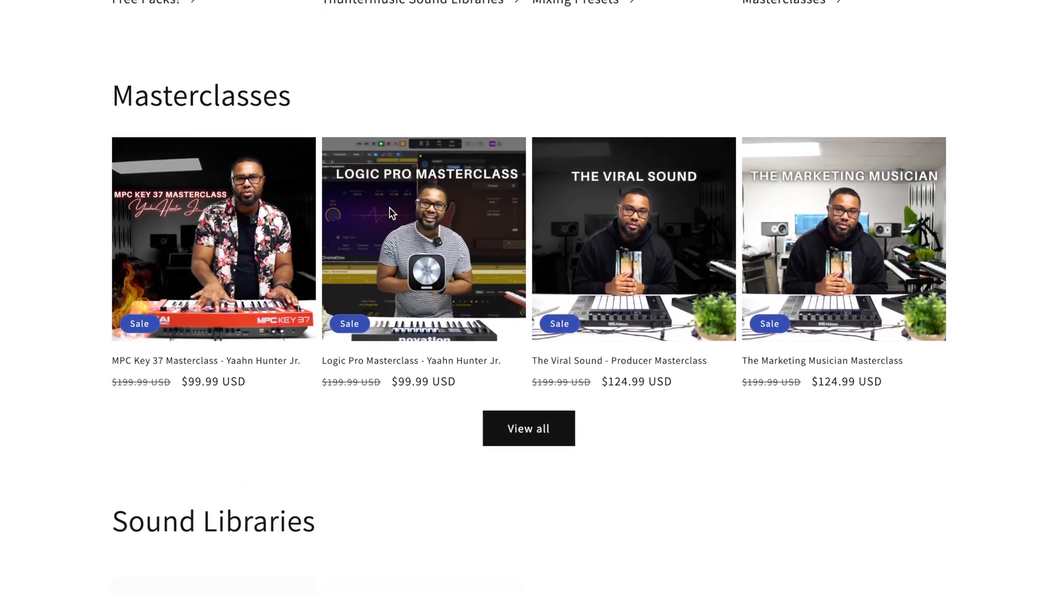
scroll("down", 3)
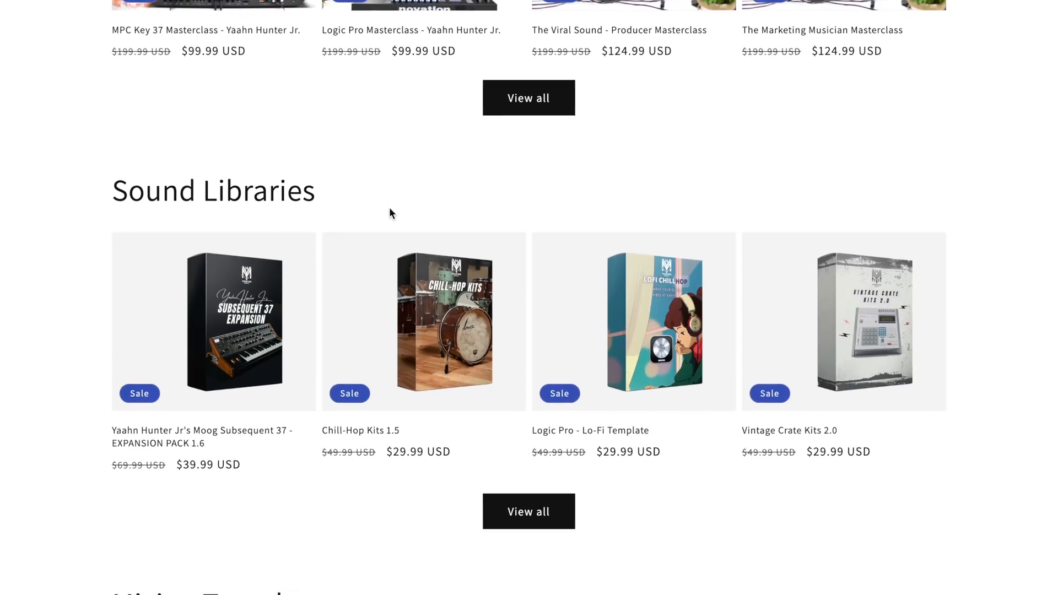
left_click(410, 30)
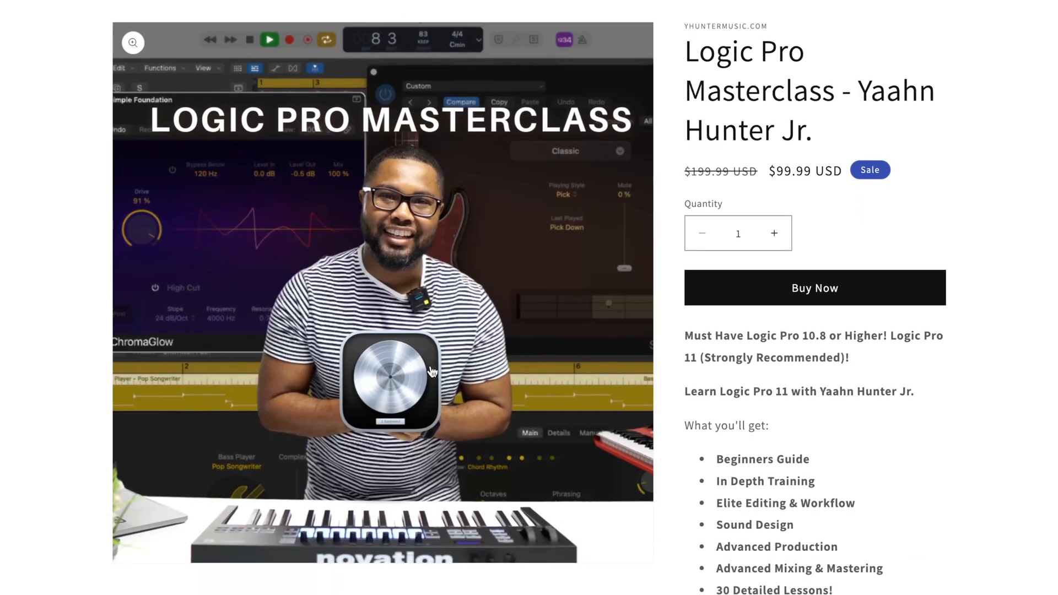
scroll("down", 3)
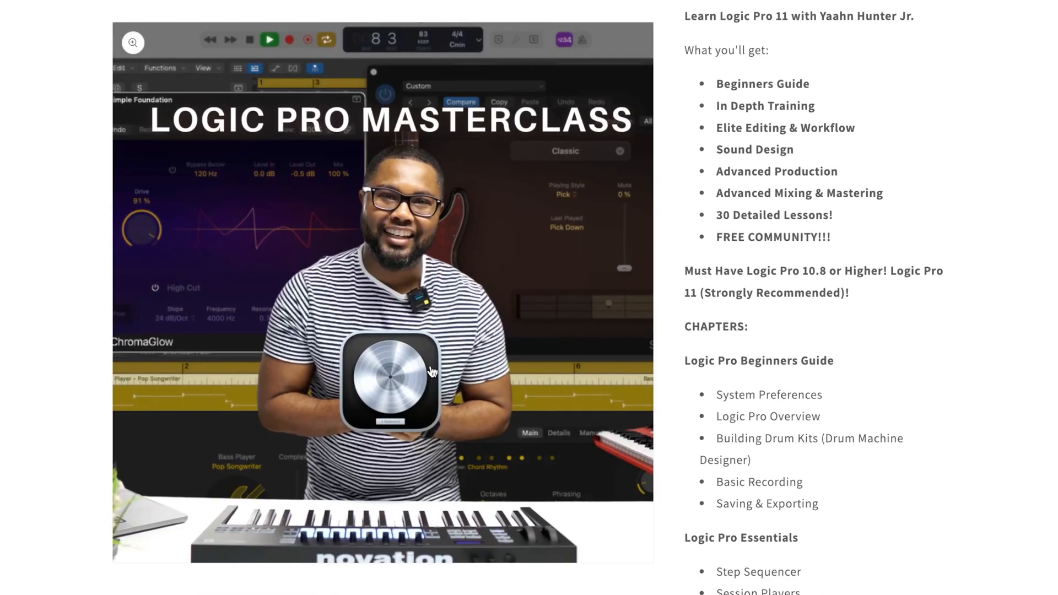
scroll("down", 3)
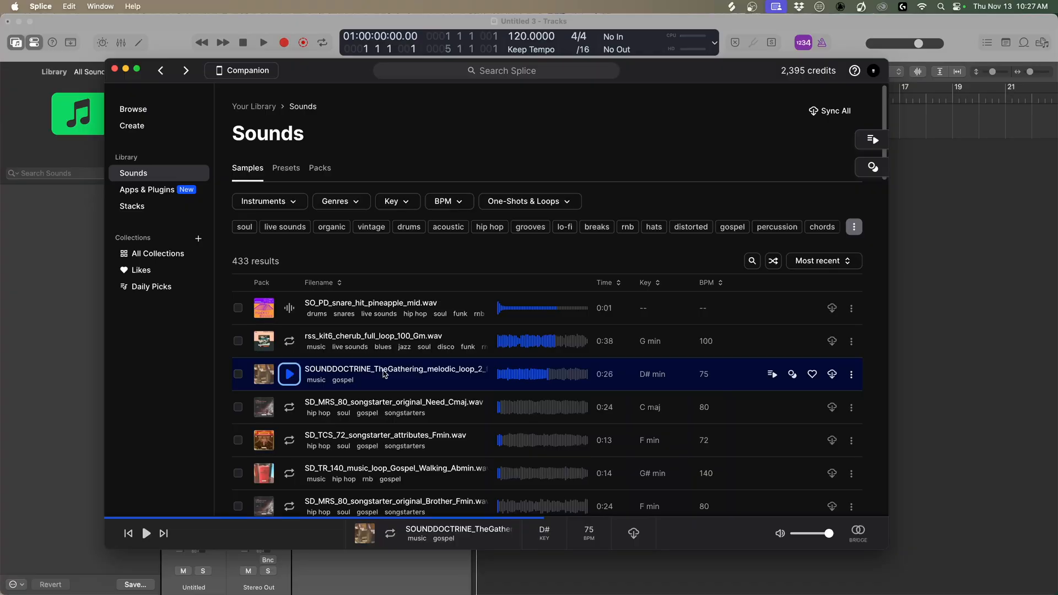
Preview the SOUNDDOCTRINE gospel melodic loop in Splice's Sounds library, then stop it.
left_click(288, 373)
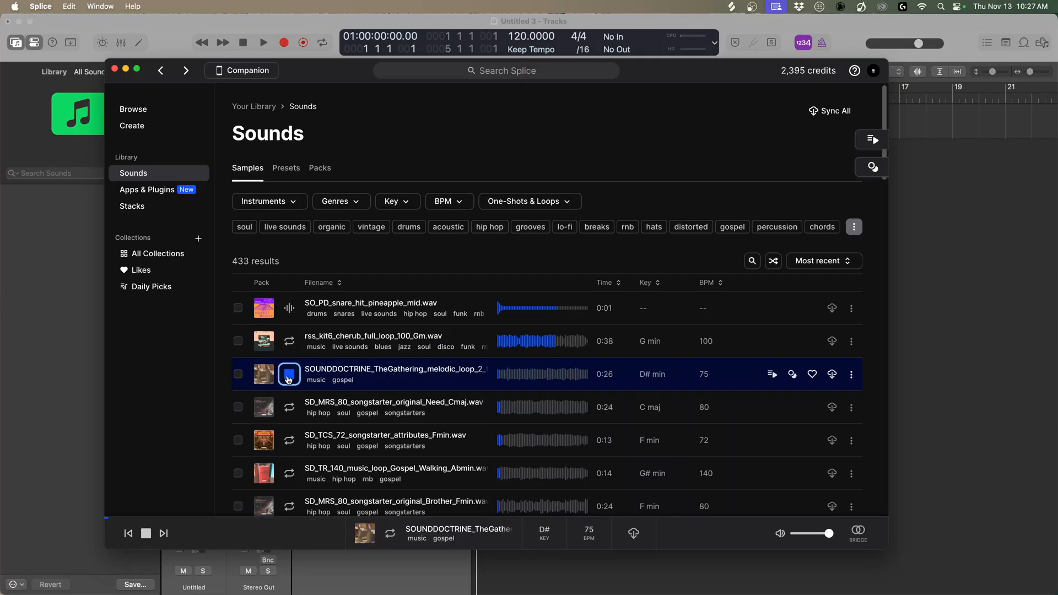
left_click(289, 374)
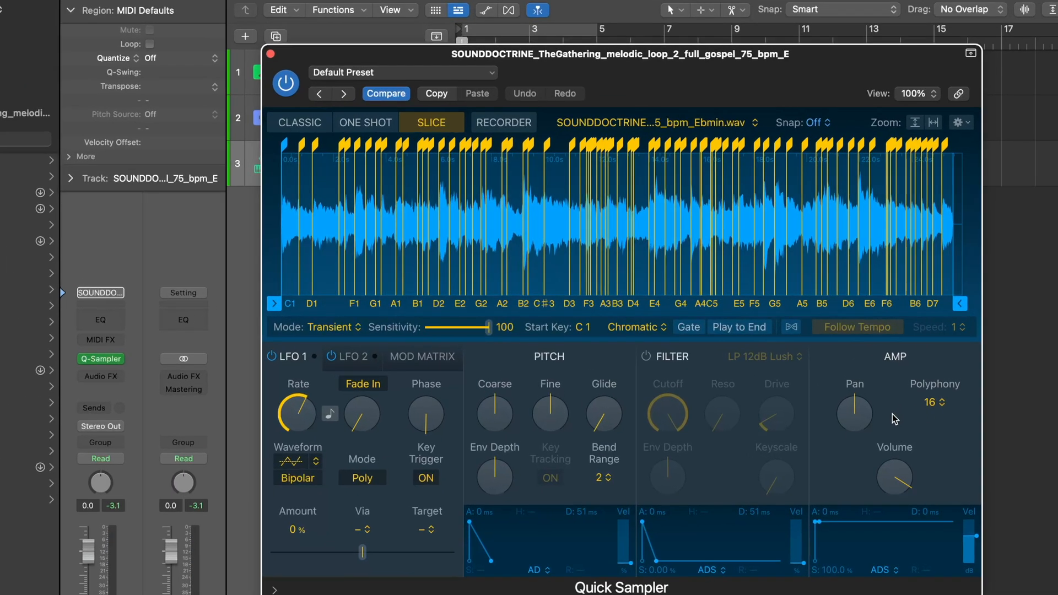
mouse_move(943, 274)
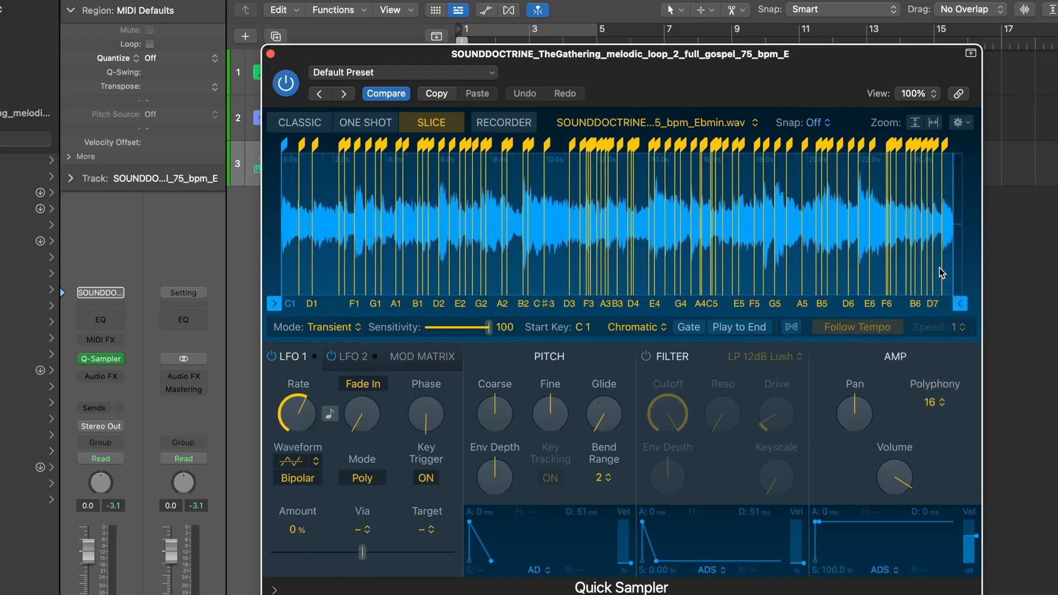
Set Quick Sampler polyphony to Mono so slices play one voice at a time.
left_click(934, 402)
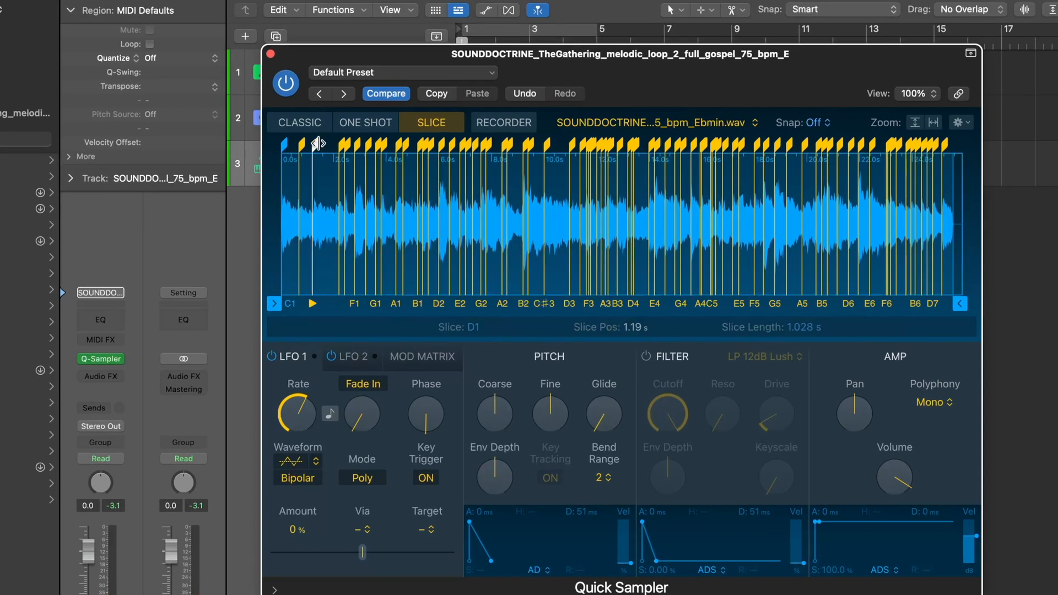
Audition transient sensitivities (16, 59, 66) and settle on 25 for fewer slices.
left_click(465, 145)
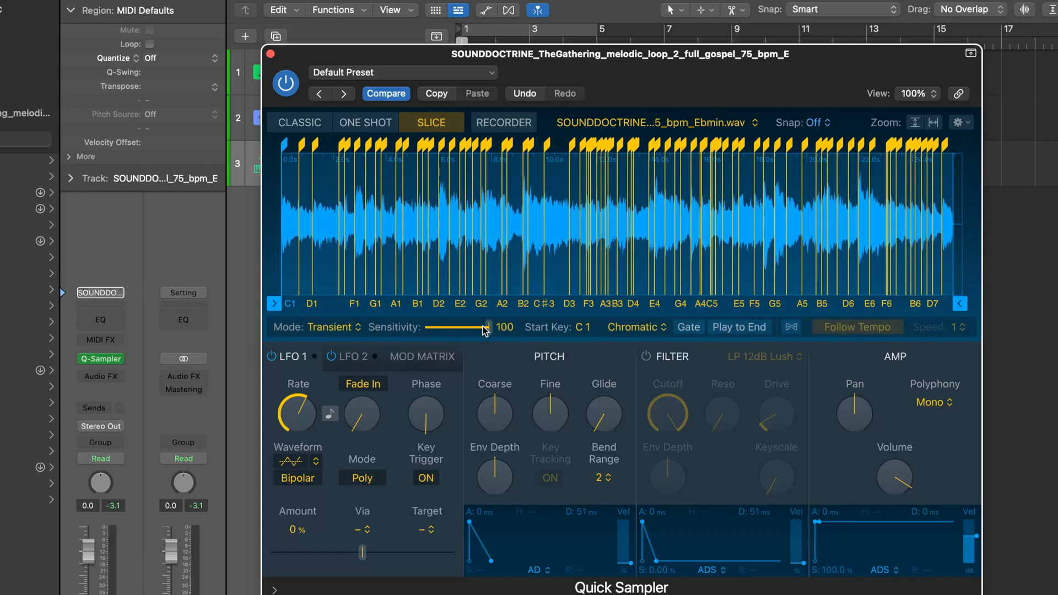
left_click_drag(487, 327, 448, 327)
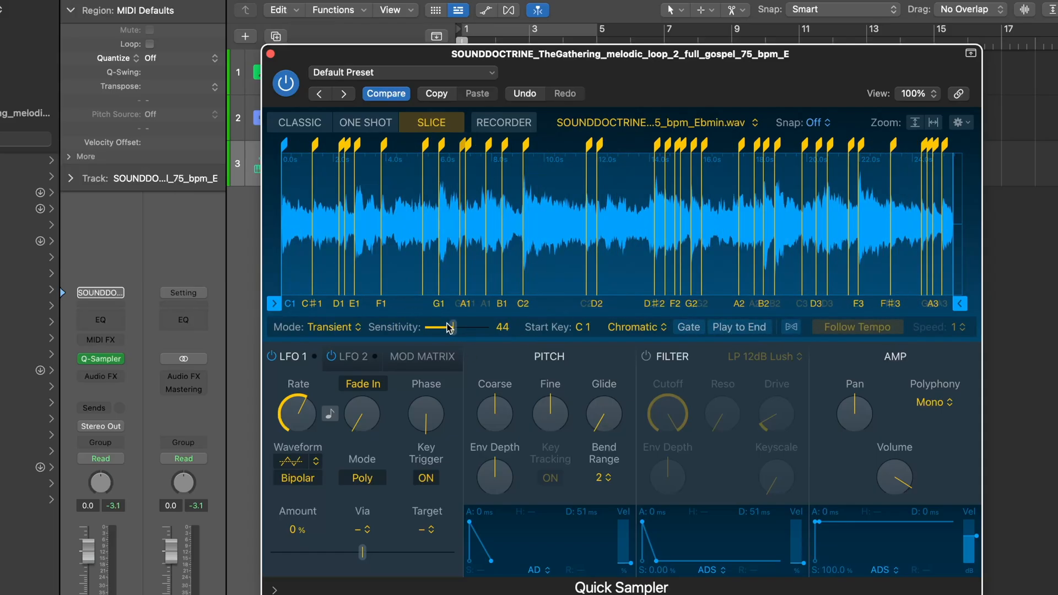
left_click_drag(449, 328, 432, 327)
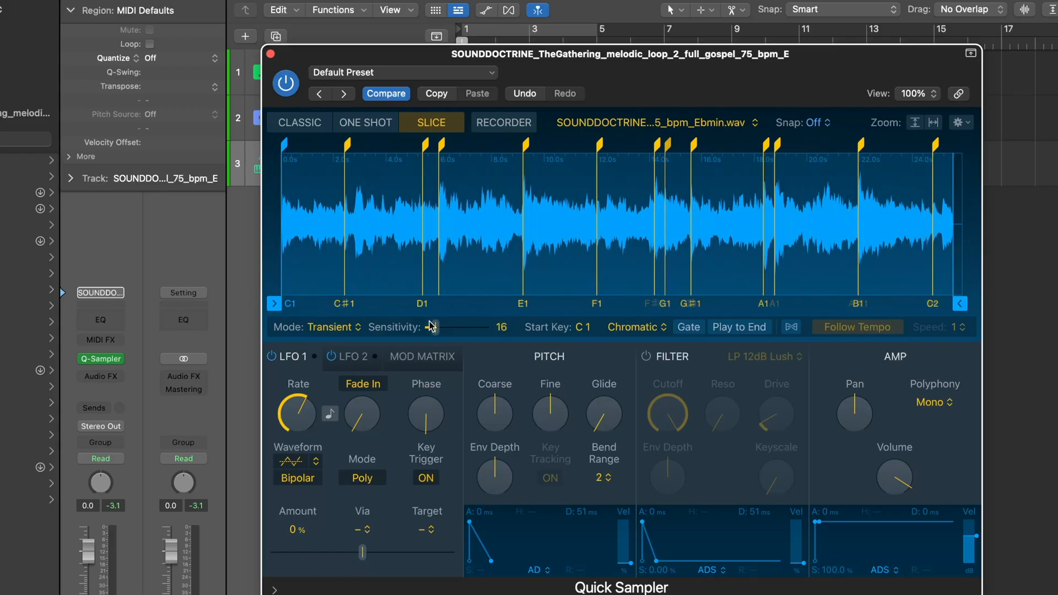
left_click_drag(431, 327, 459, 327)
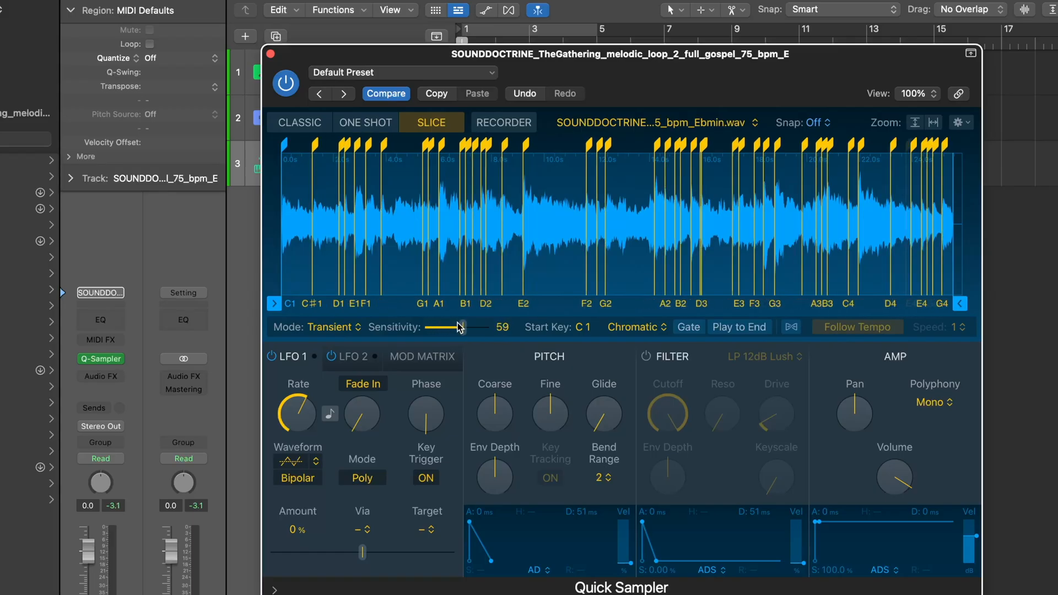
left_click_drag(459, 327, 465, 327)
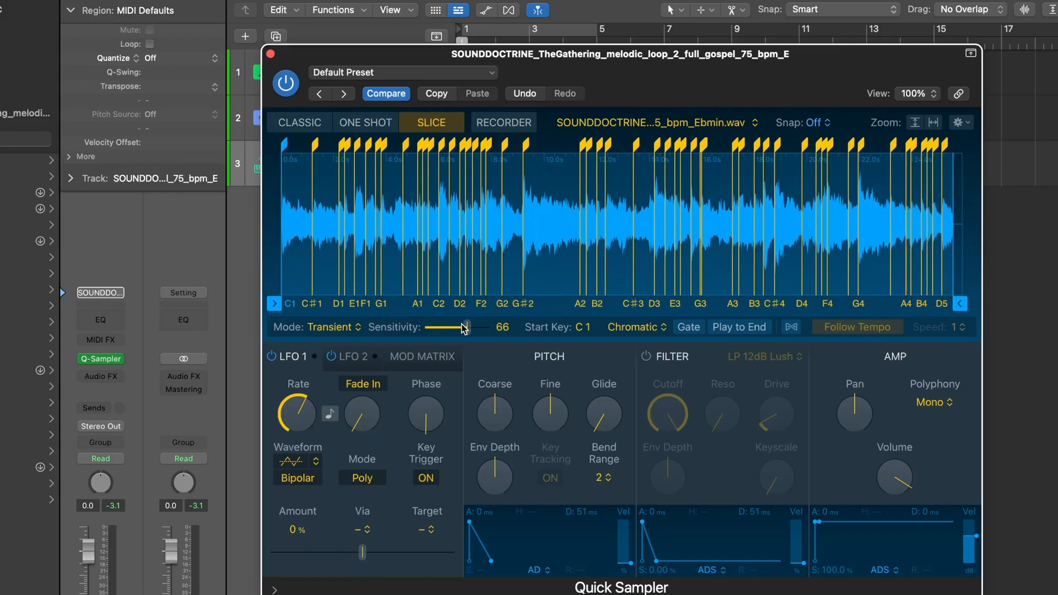
left_click_drag(464, 327, 437, 327)
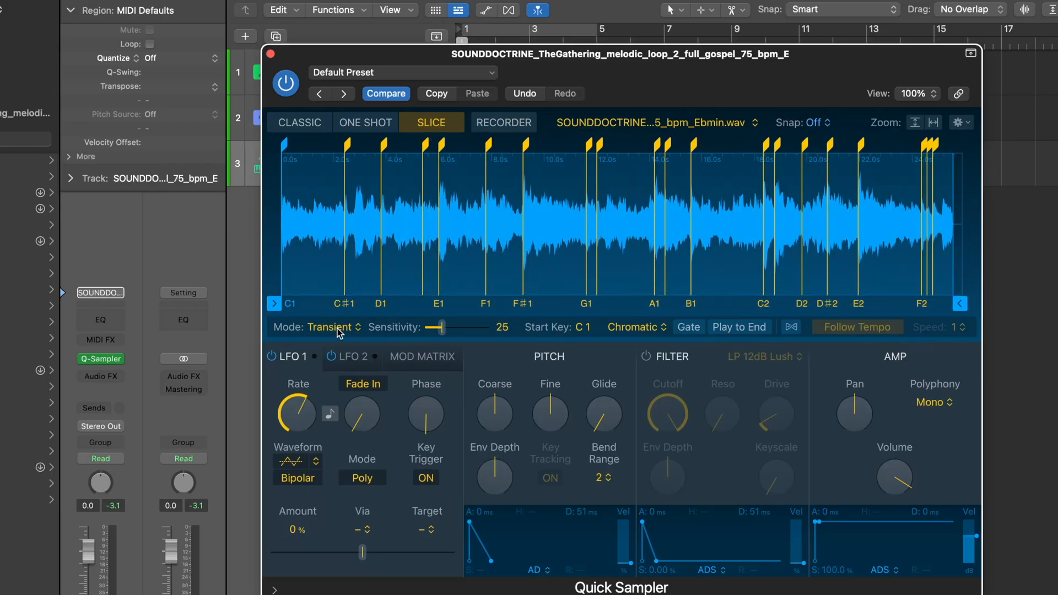
left_click(330, 328)
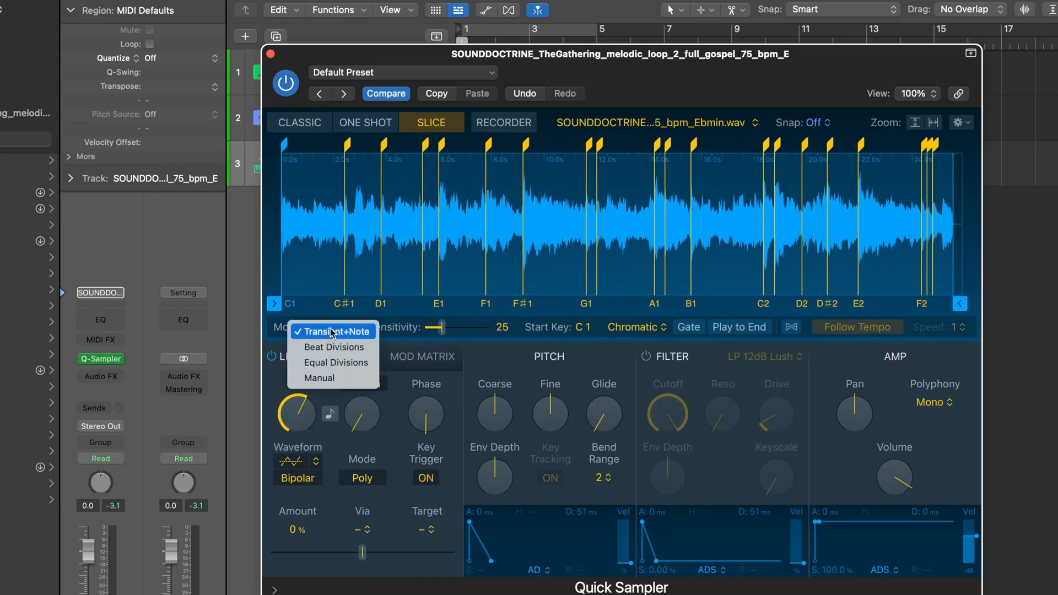
Try Beat Divisions at 3/4 and 4/3, then slice the loop into 16 Equal Divisions.
left_click(333, 347)
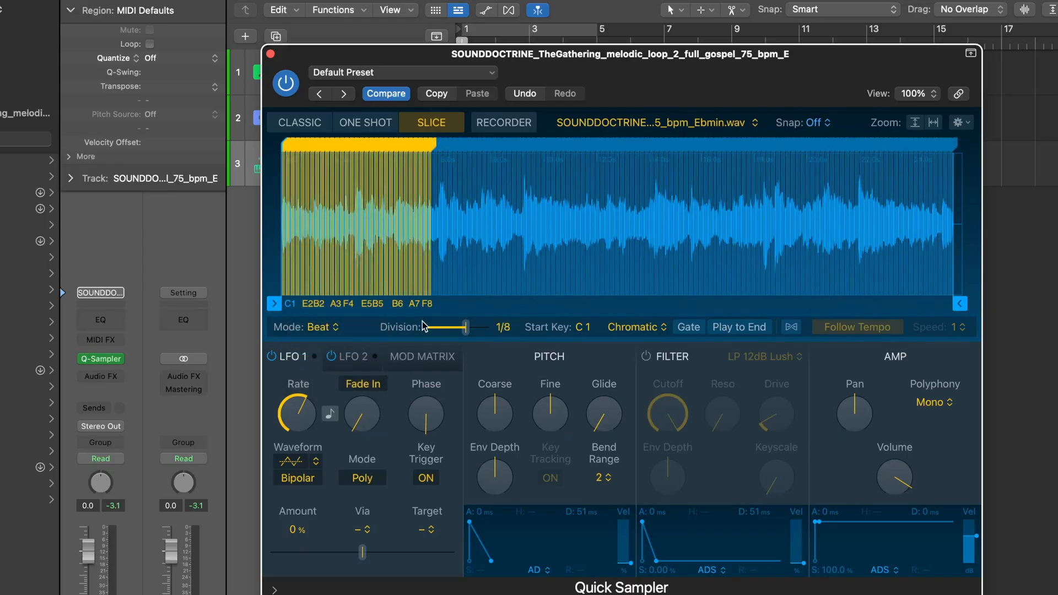
left_click_drag(465, 328, 445, 327)
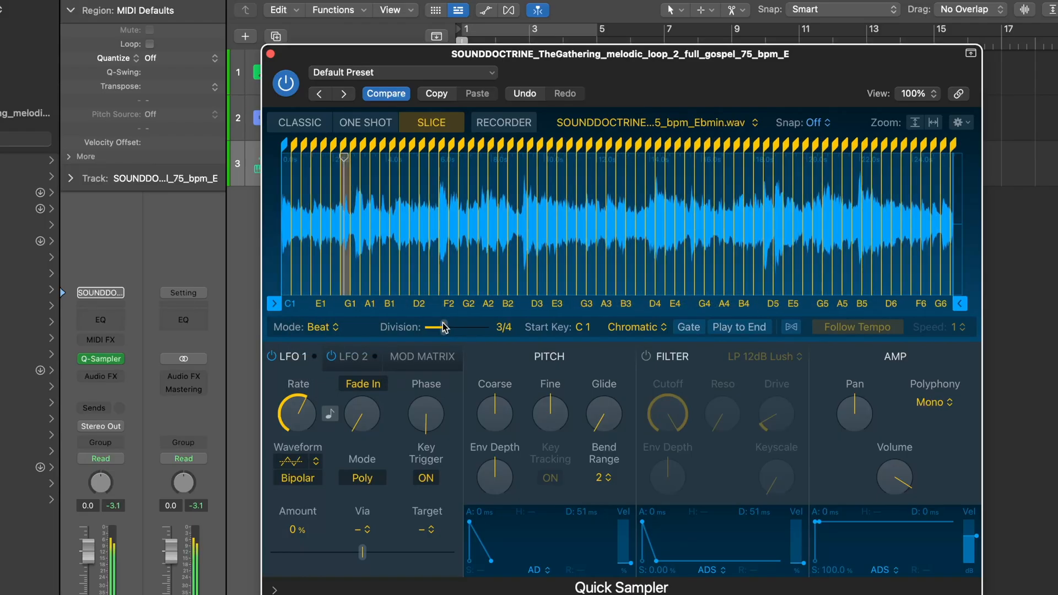
left_click_drag(442, 328, 445, 328)
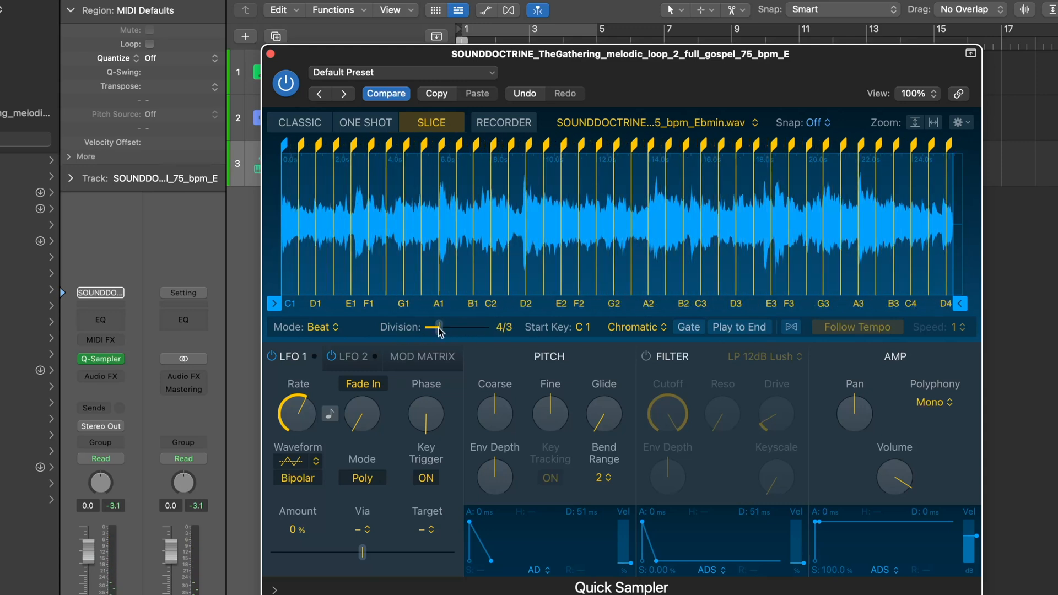
left_click(314, 326)
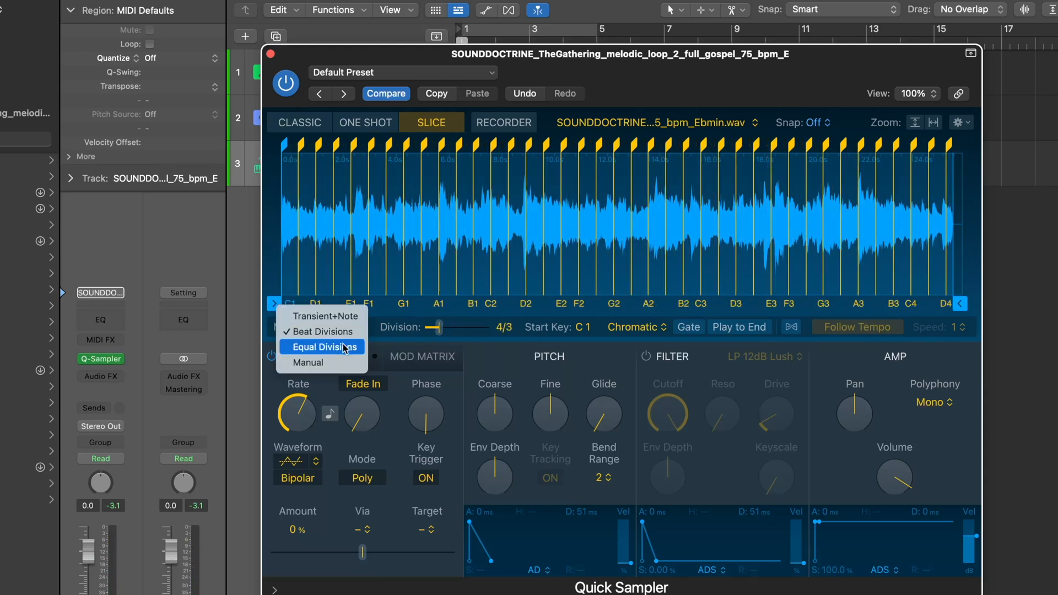
left_click(326, 347)
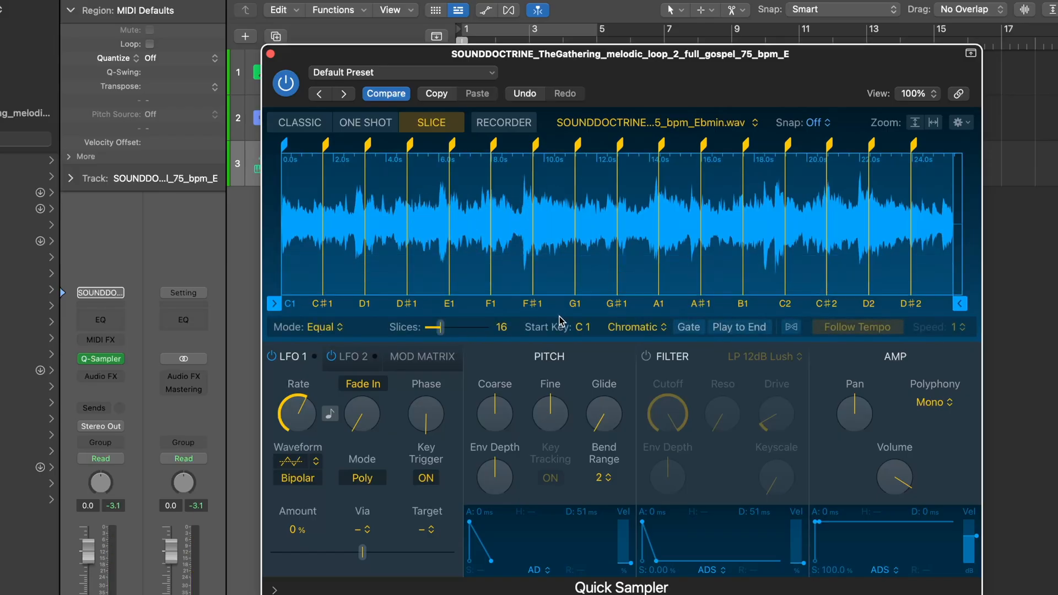
mouse_move(566, 494)
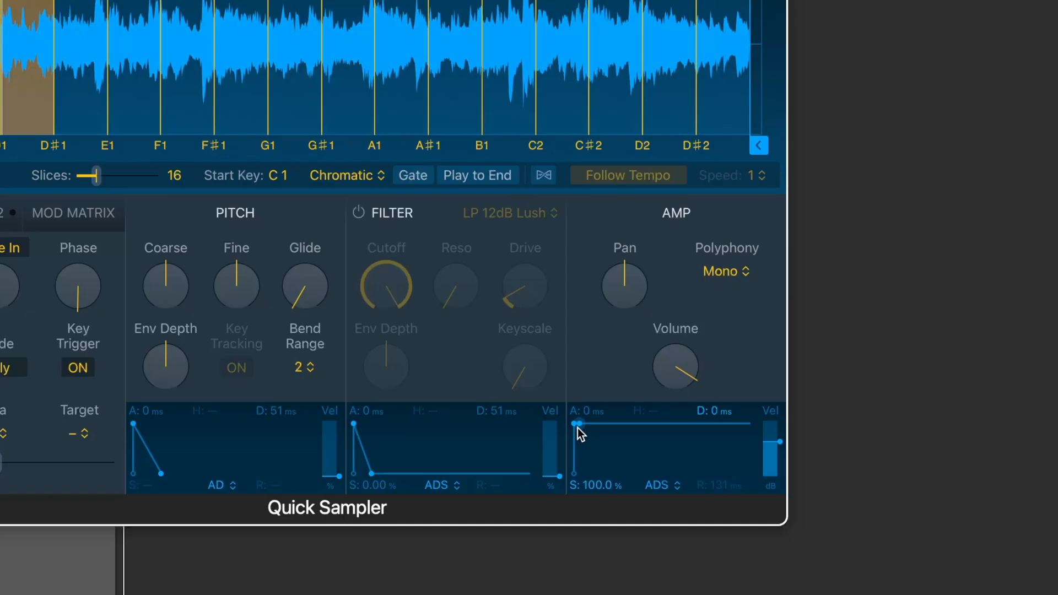
Audition amp envelope attack times up to 10000 ms and around 3131 ms for a slow fade-in.
left_click_drag(572, 426, 585, 425)
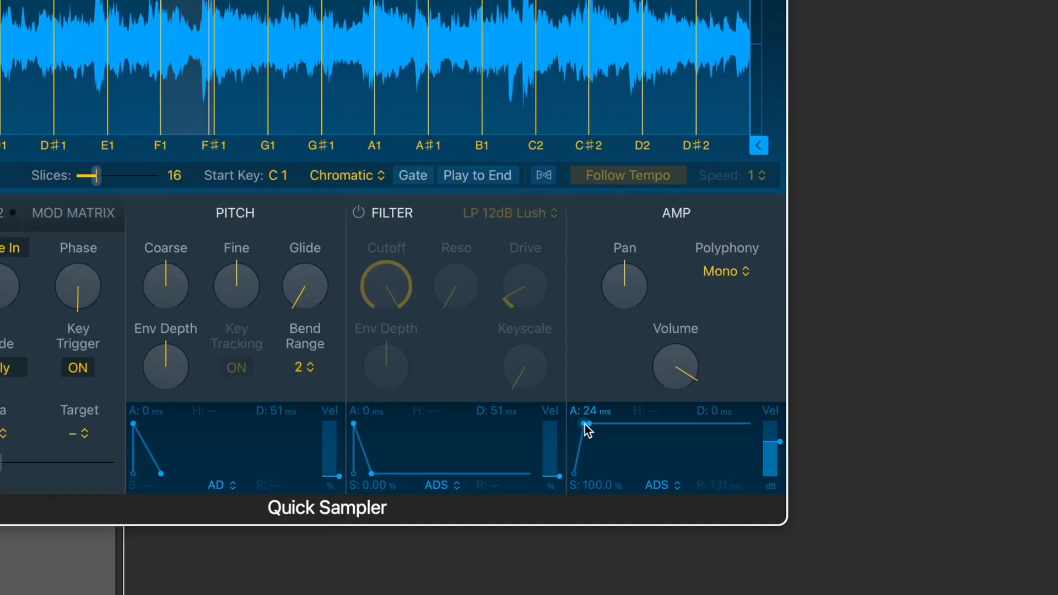
left_click_drag(585, 425, 617, 423)
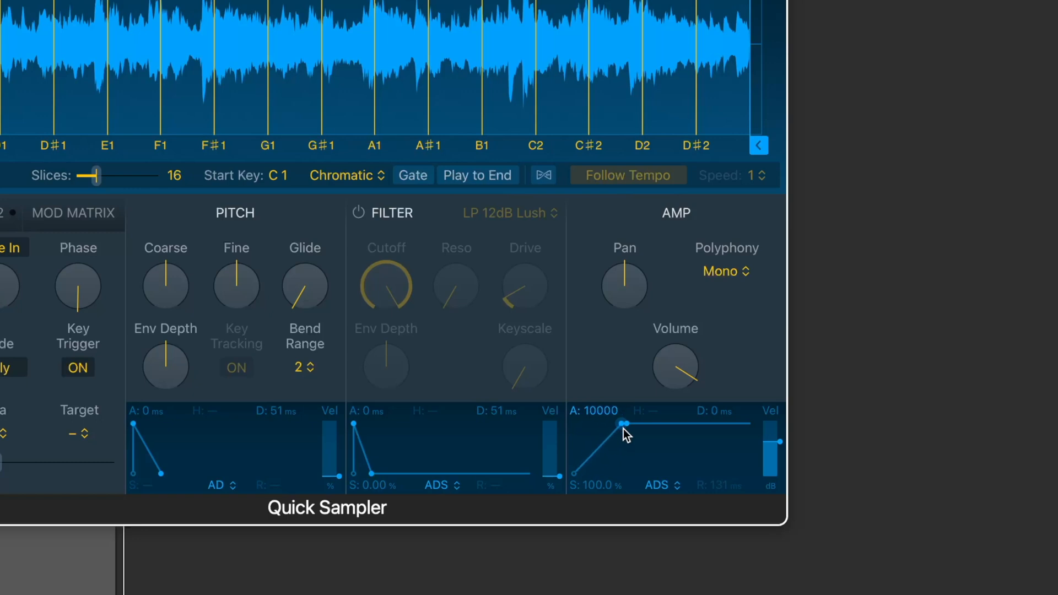
left_click_drag(620, 423, 611, 428)
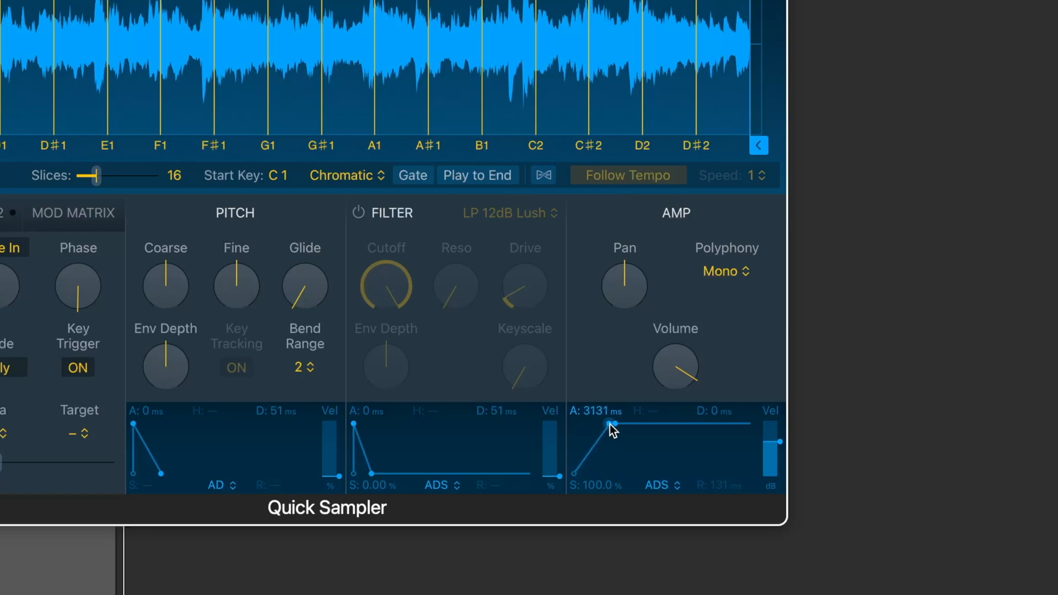
left_click_drag(611, 424, 574, 425)
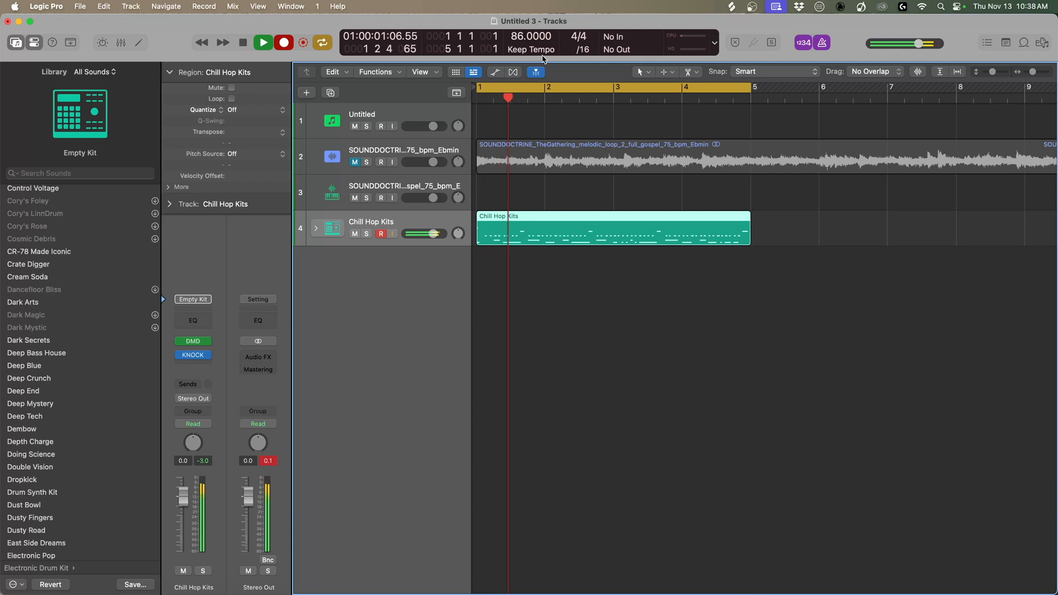
Select the Chill Hop Kits drum region for sixteenth-note quantizing.
left_click(263, 42)
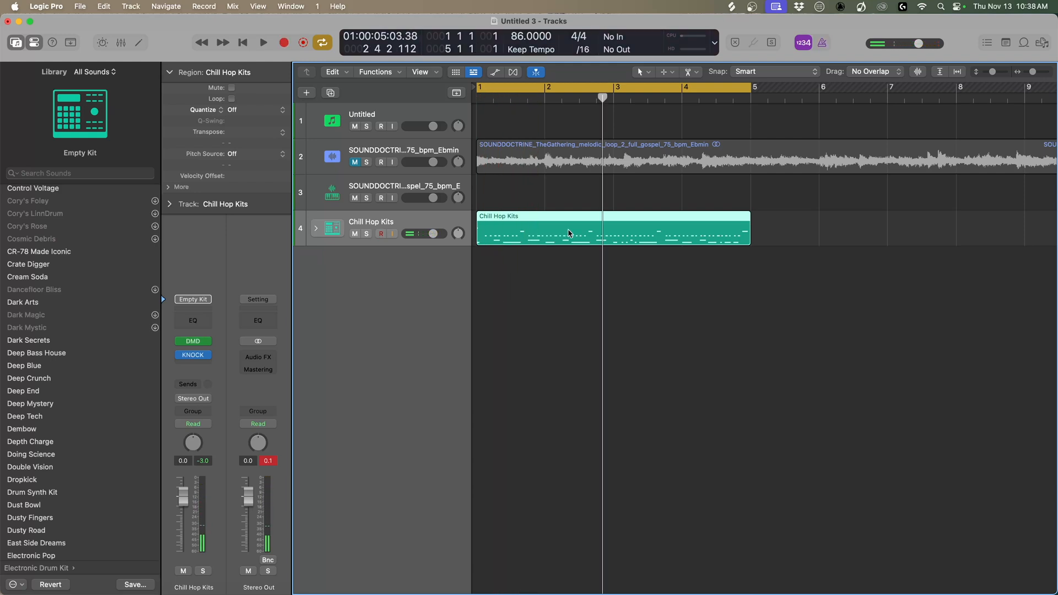
left_click(263, 42)
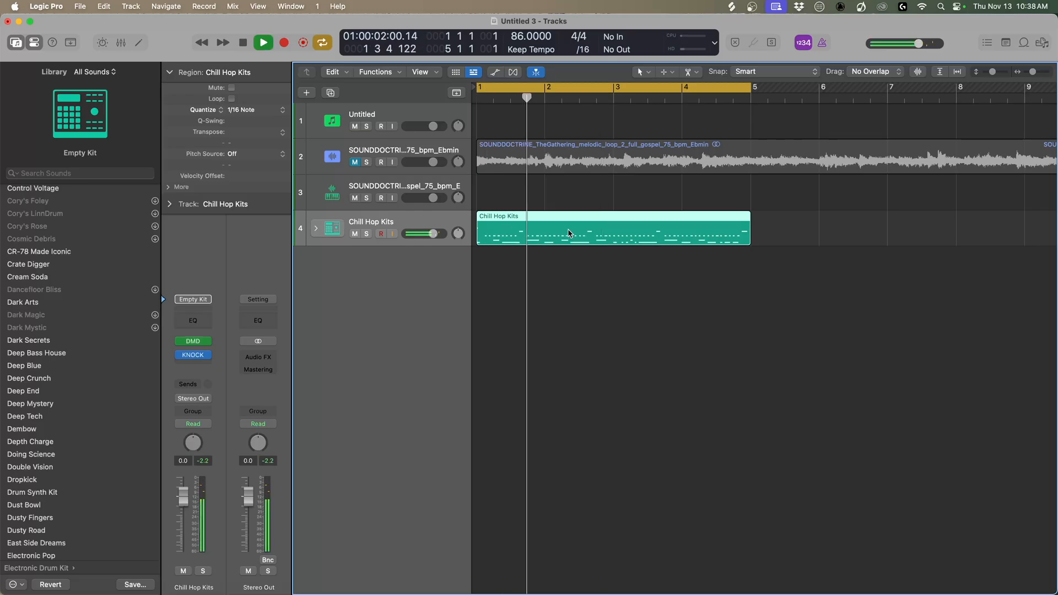
left_click(262, 42)
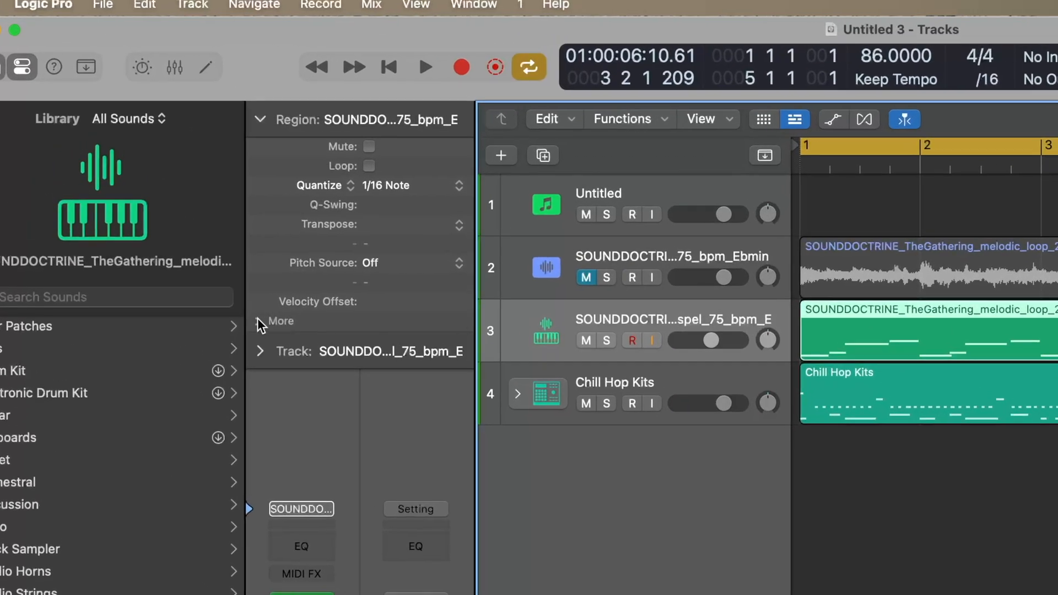
Expand the Region inspector's More section showing Delay, Dynamics and Gate Time.
left_click(257, 320)
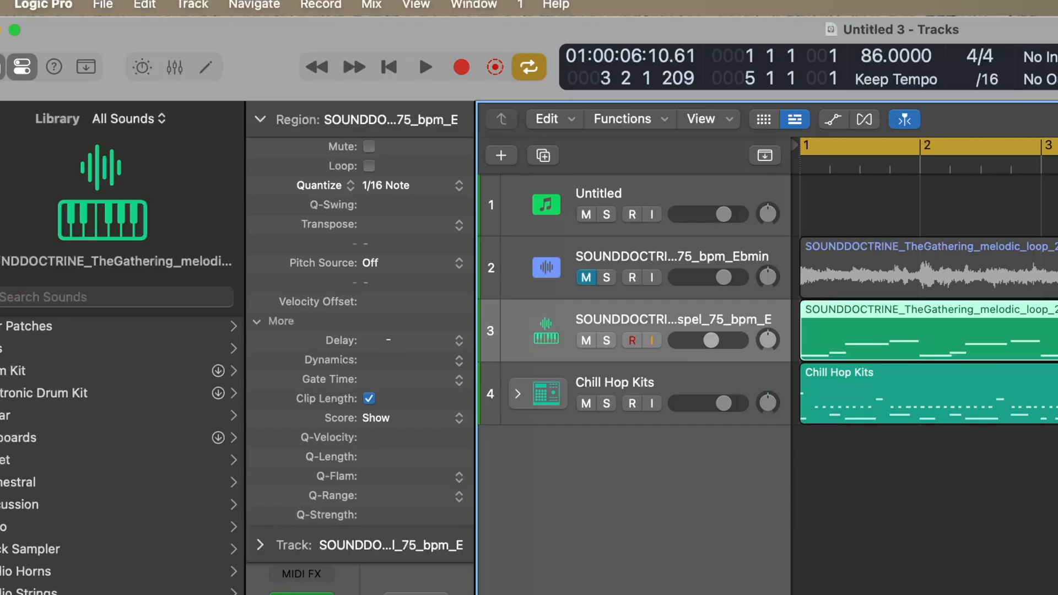
left_click(425, 68)
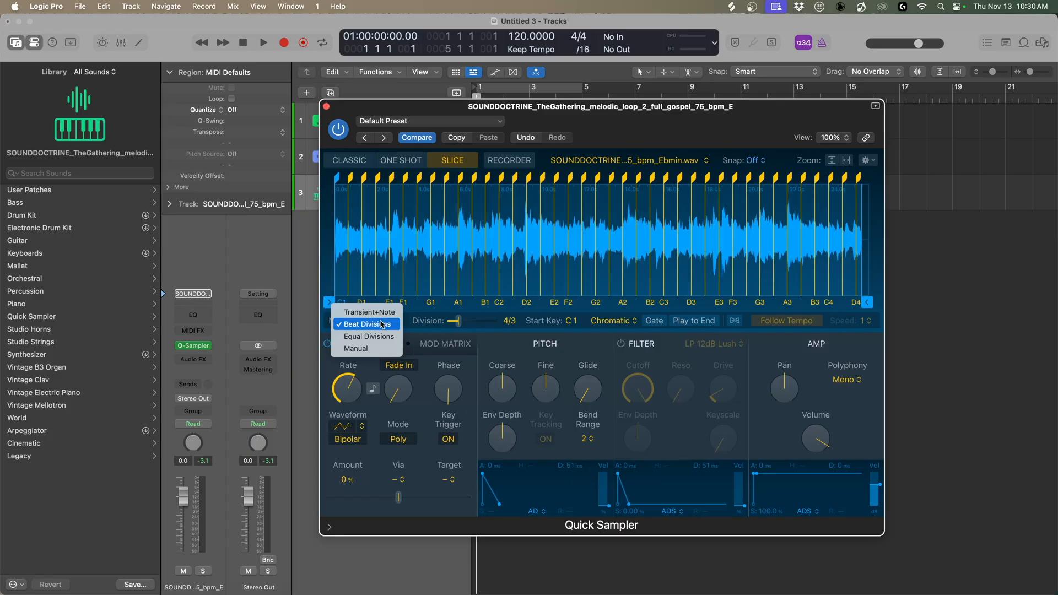
Switch Quick Sampler's slice mode to Beat Divisions for the gospel loop.
left_click(369, 336)
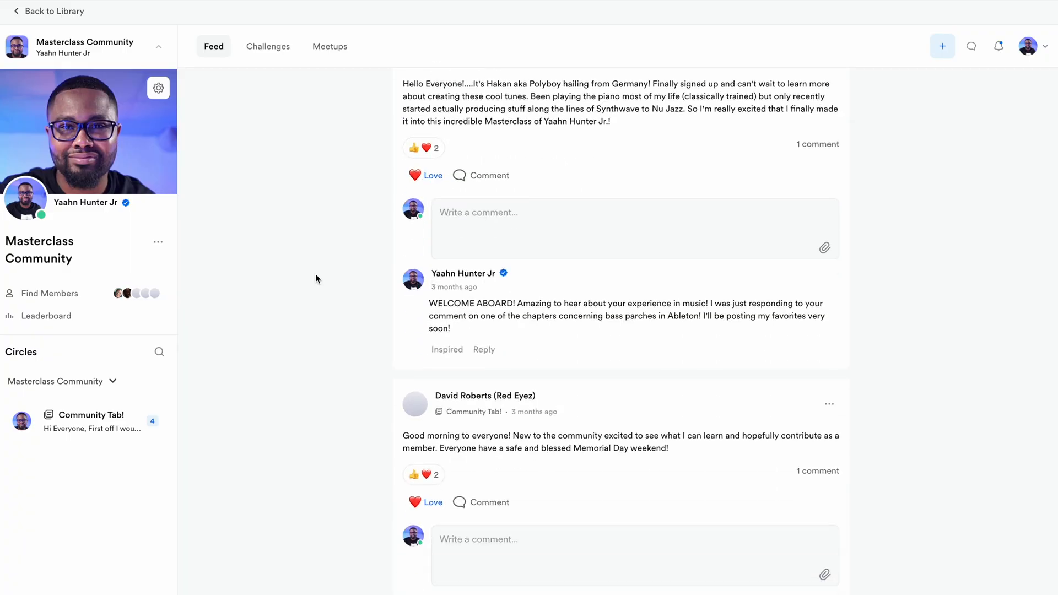
scroll("down", 3)
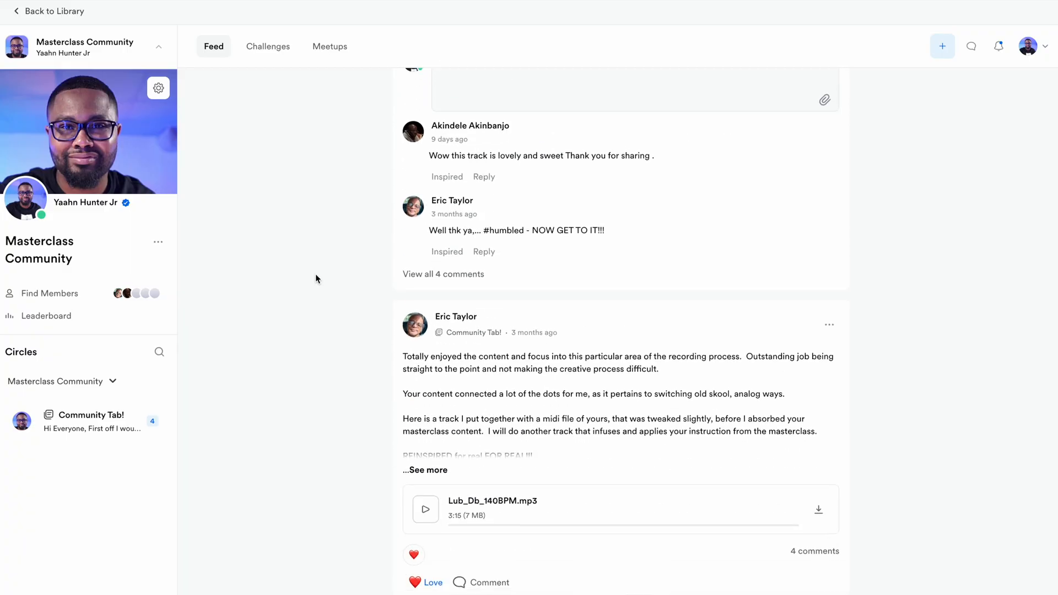
scroll("down", 3)
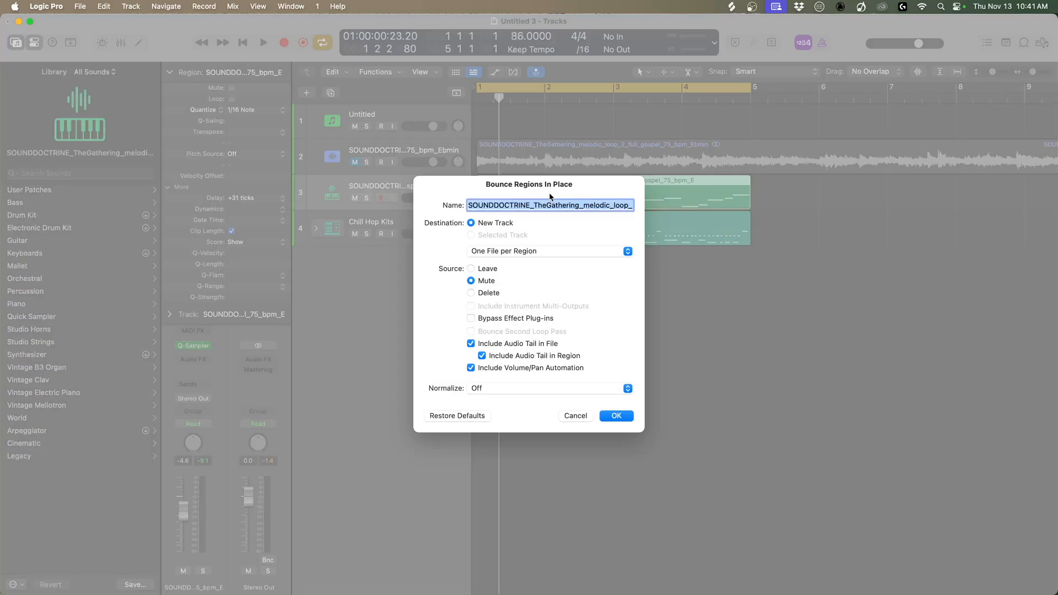
Name the bounce 'Sample' and confirm it onto a new track with the original muted.
type("Sample")
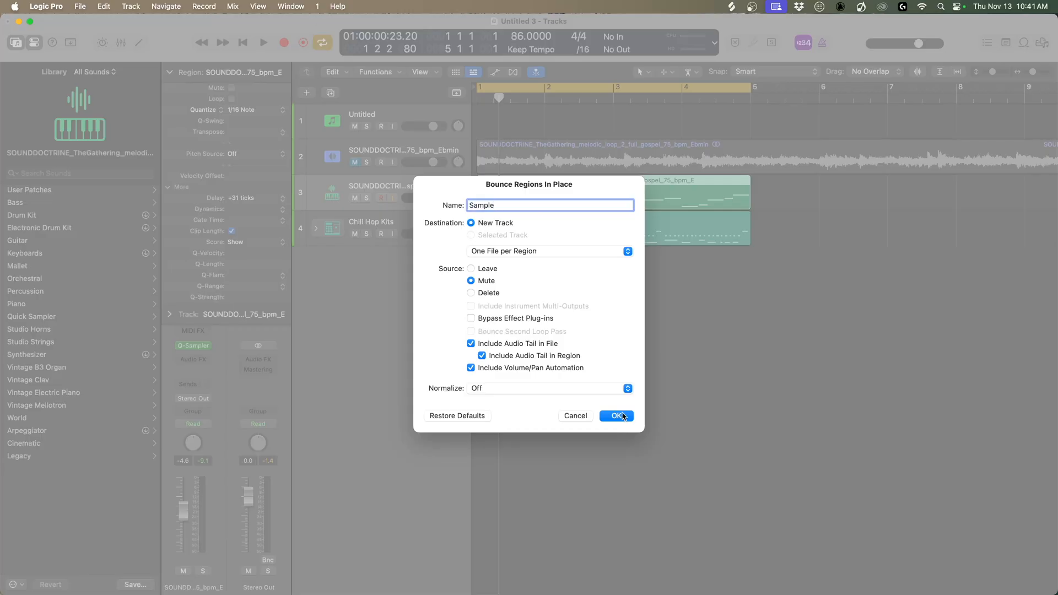
left_click(615, 415)
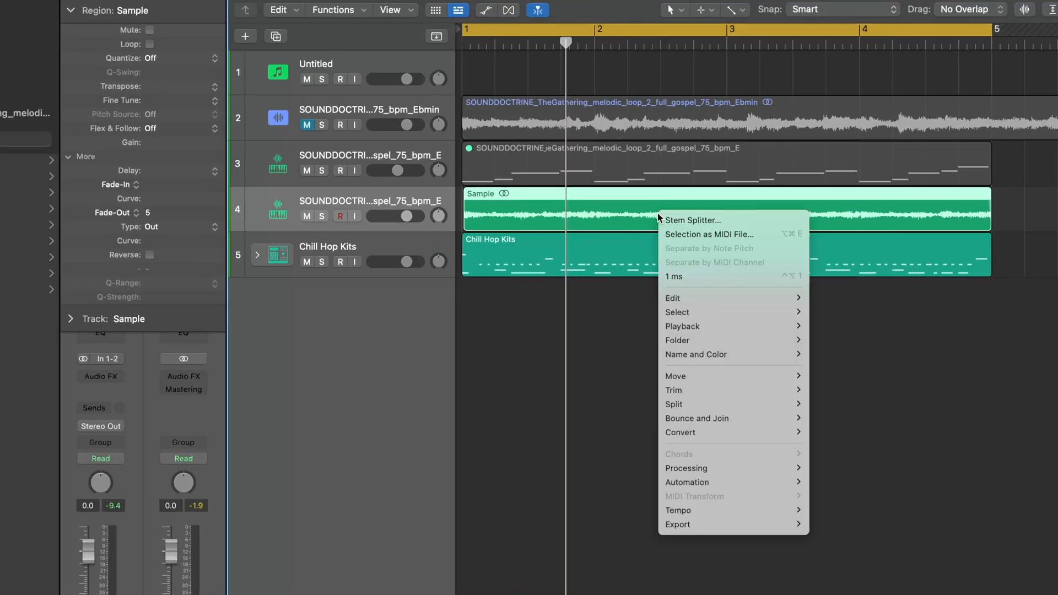
mouse_move(693, 220)
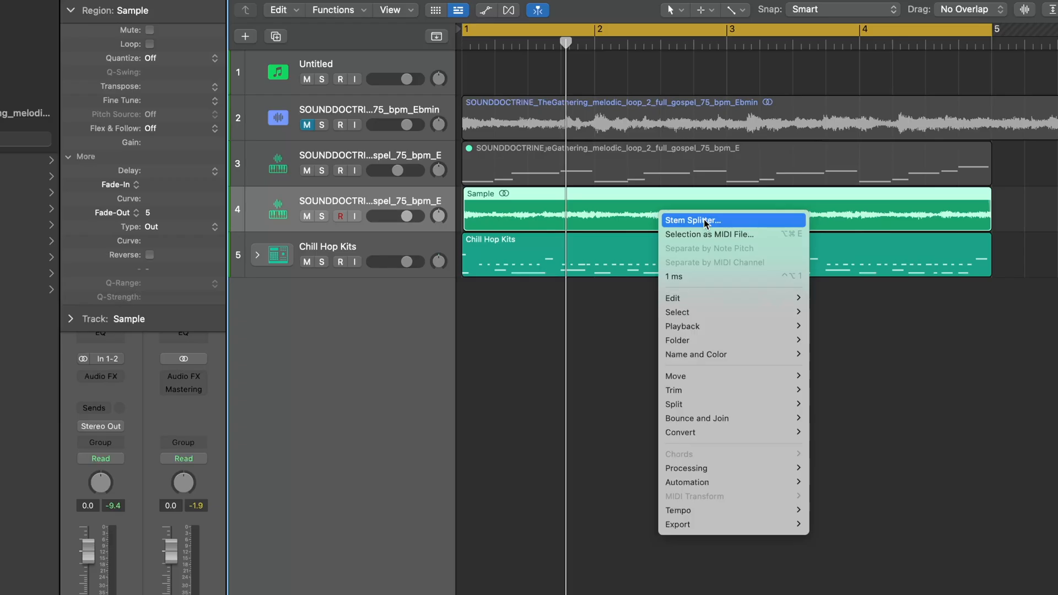
Run Stem Splitter on the Sample region with Drums and Guitar excluded, keeping vocals, bass, piano and other.
left_click(693, 221)
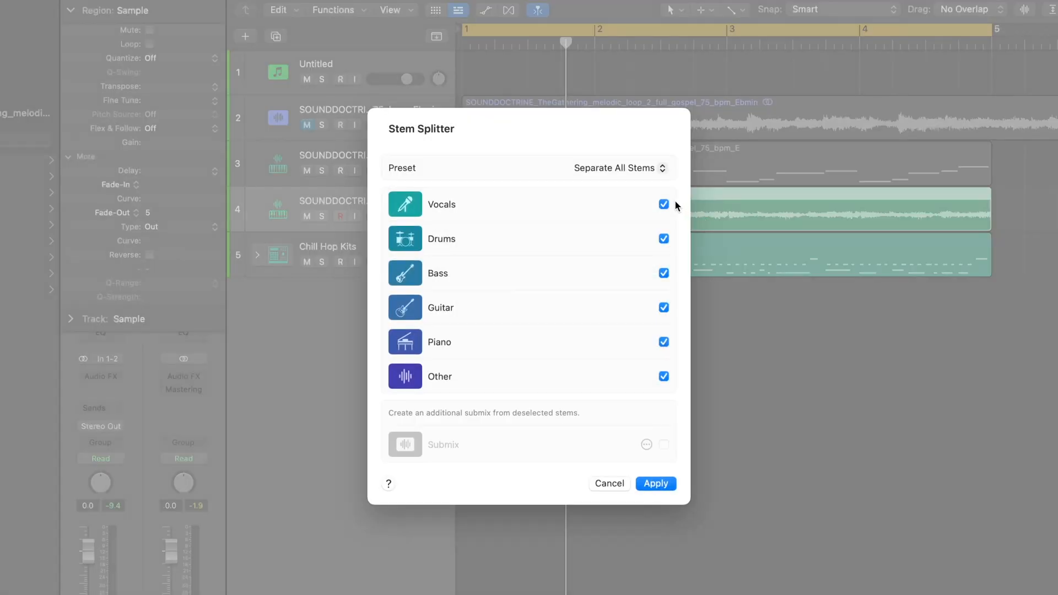
left_click(663, 238)
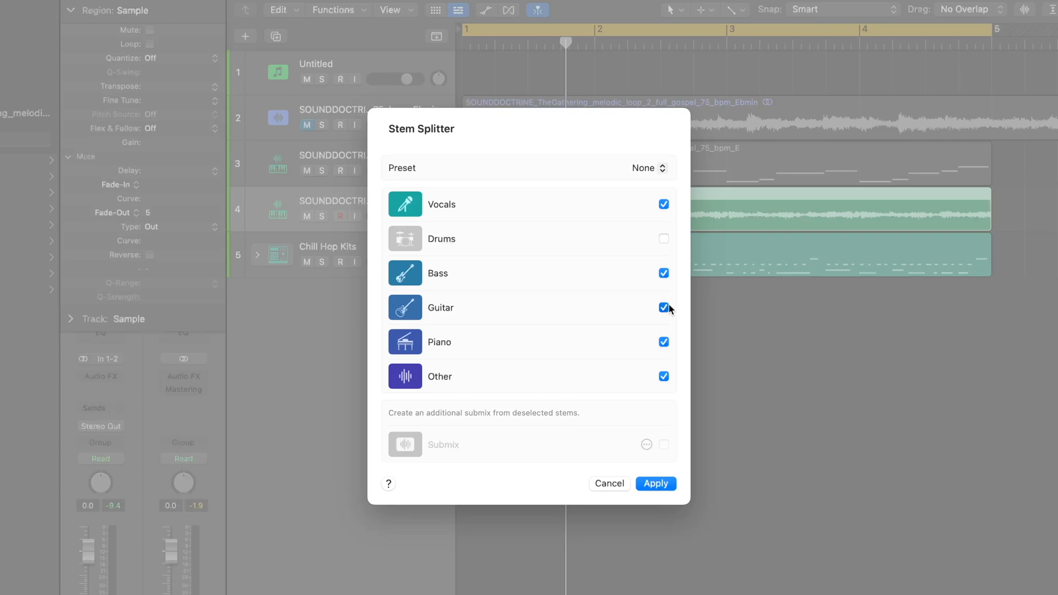
left_click(663, 308)
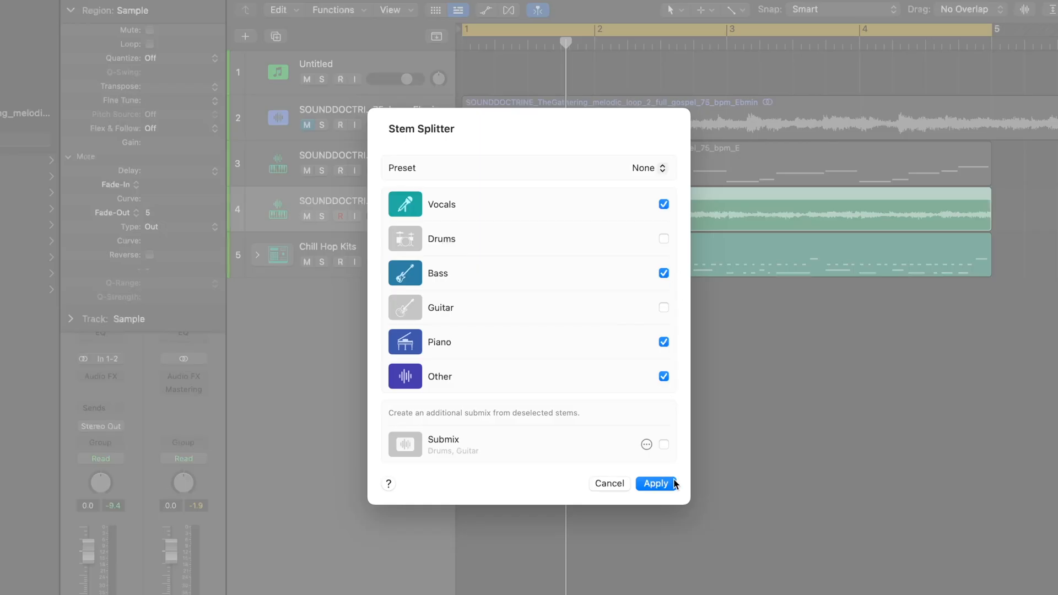
left_click(653, 483)
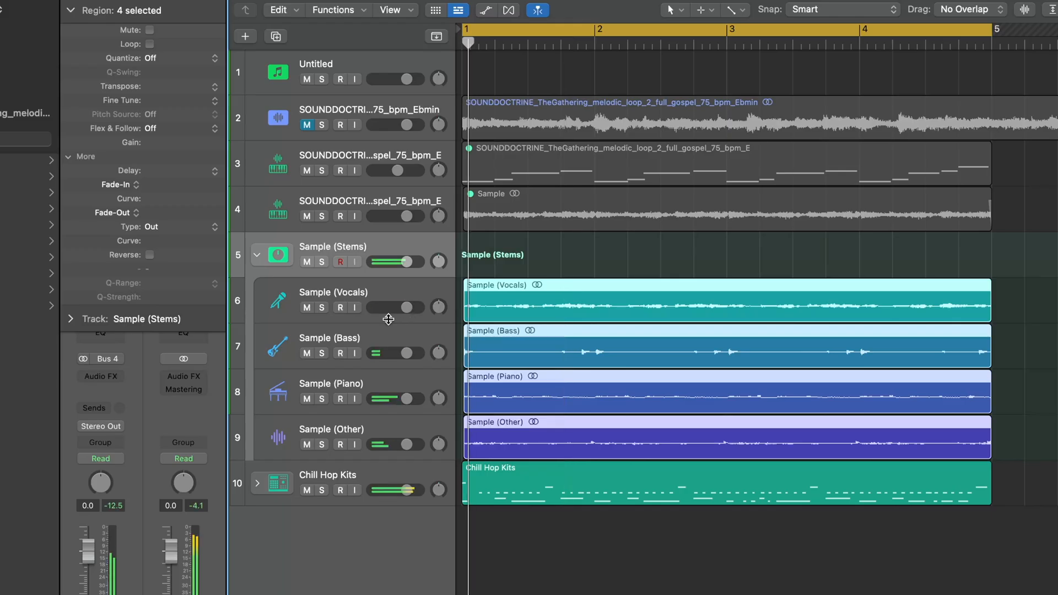
Solo the Sample (Vocals) and Sample (Bass) stems in turn during playback, then unsolo them.
left_click(322, 307)
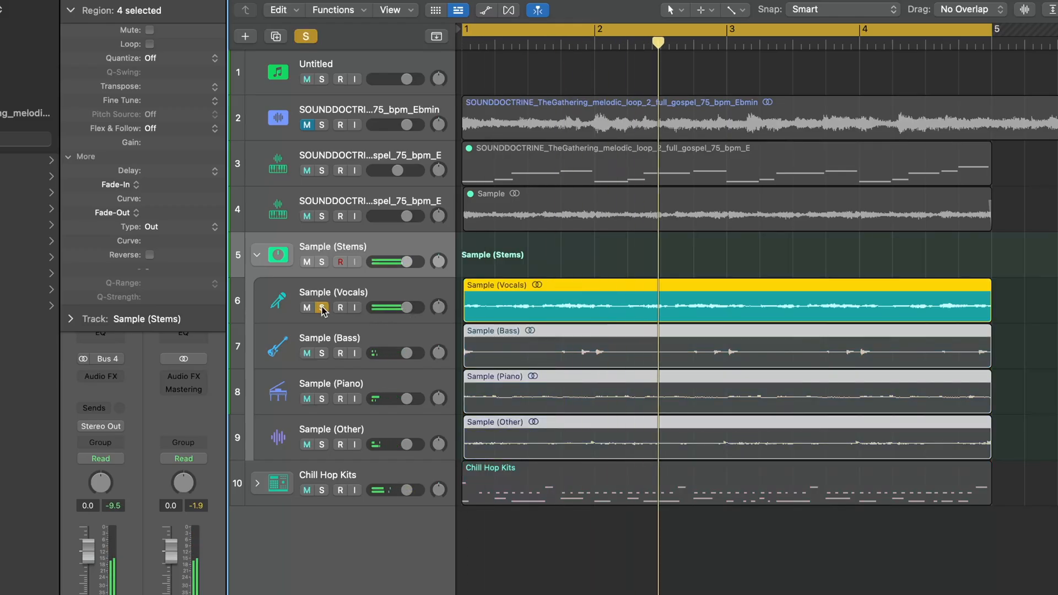
left_click(322, 353)
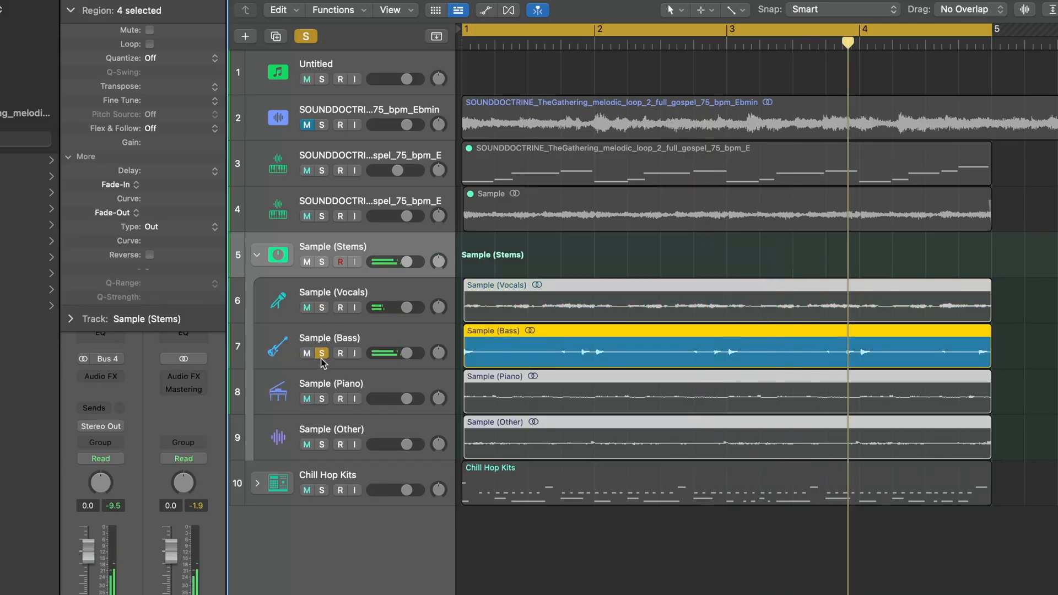
left_click(322, 398)
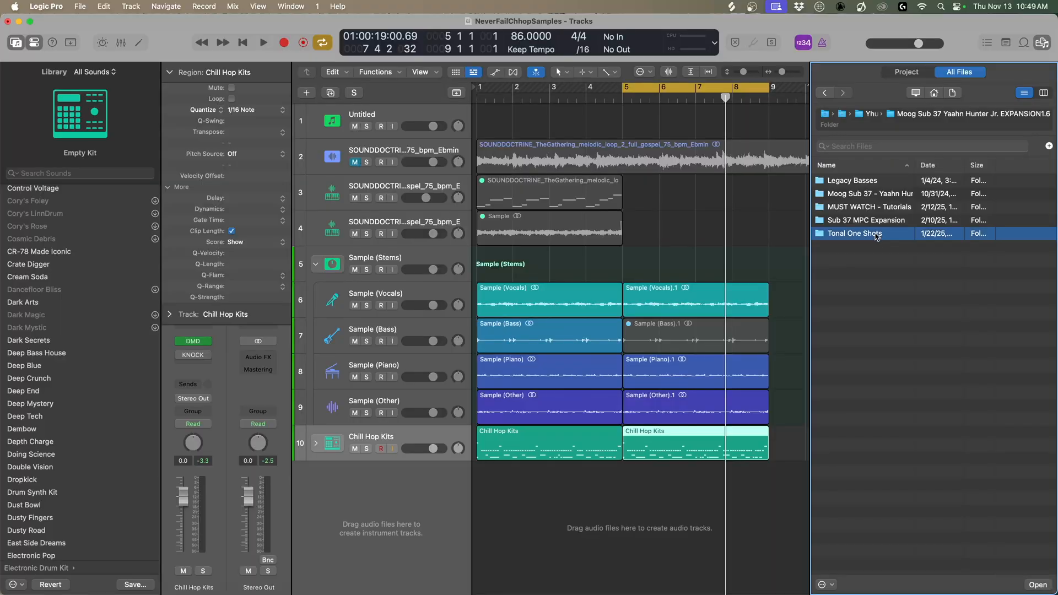
From Tonal One Shots, make a Sampler (Zone Per Note) track from Smooth Criminal_KeyC.wav.
double_click(857, 232)
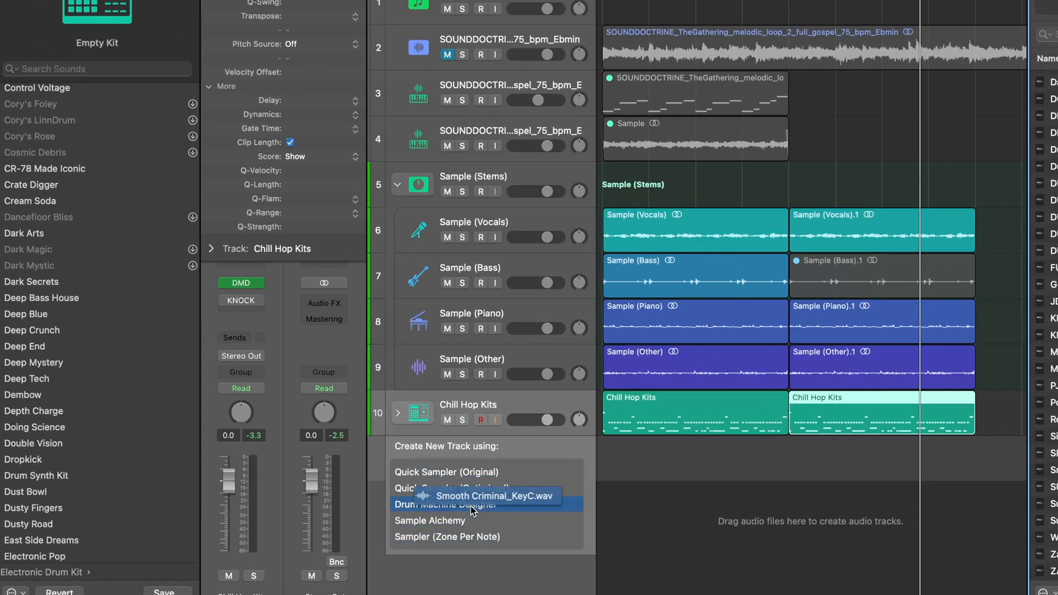
mouse_move(476, 520)
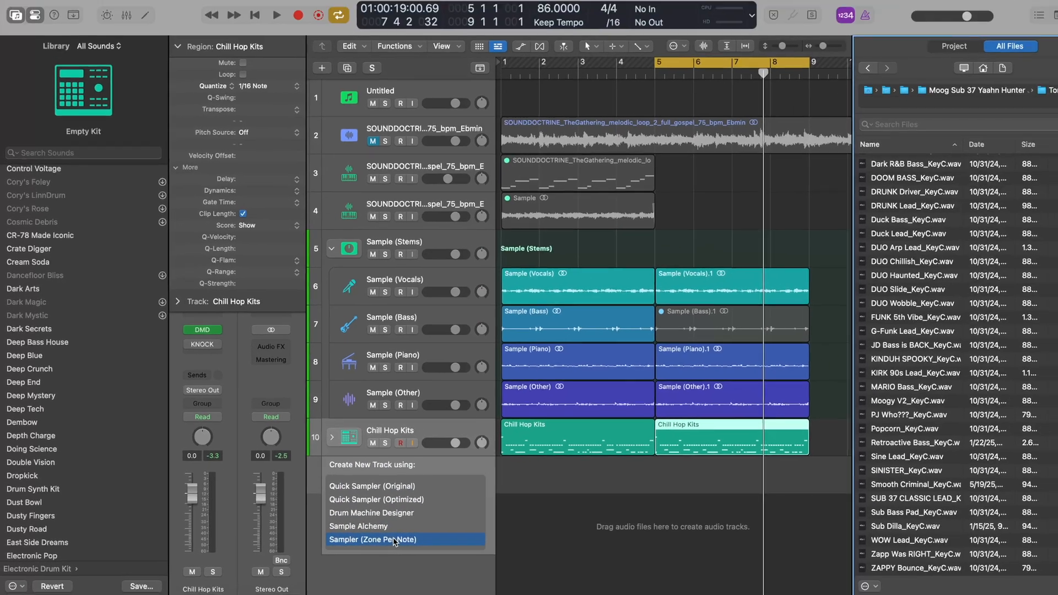
left_click(375, 539)
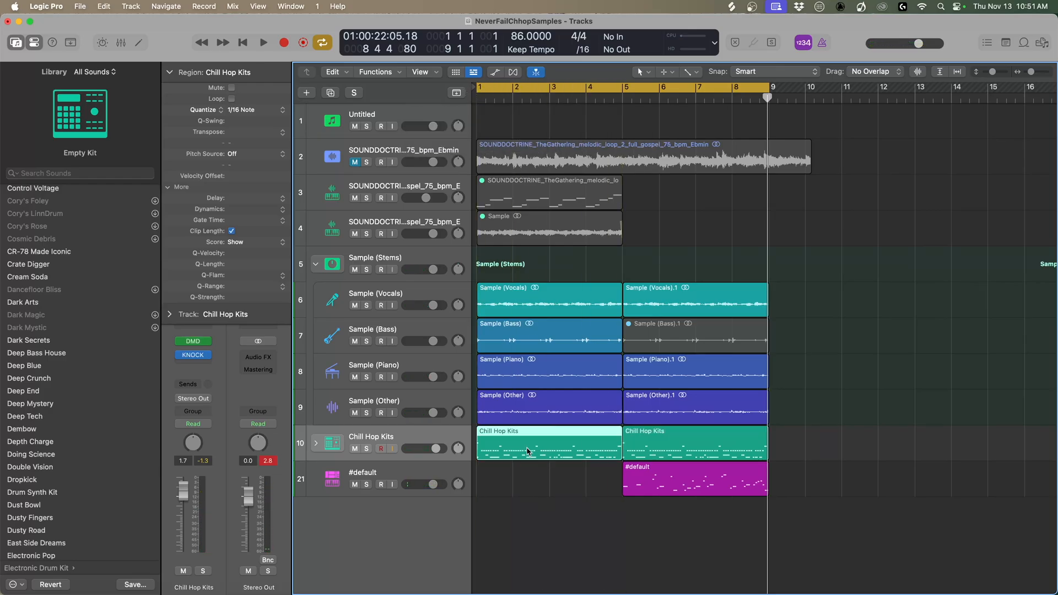
Select the first Chill Hop Kits drum region to copy the beat across later bars.
left_click(264, 42)
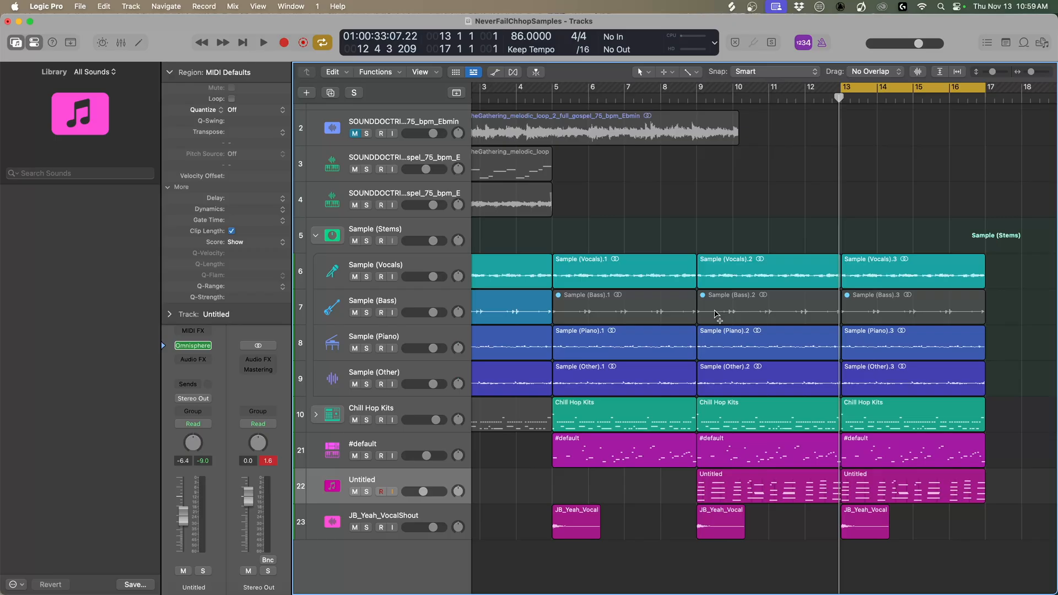
Create a new MIDI software instrument track with Omnisphere as its instrument.
left_click(306, 93)
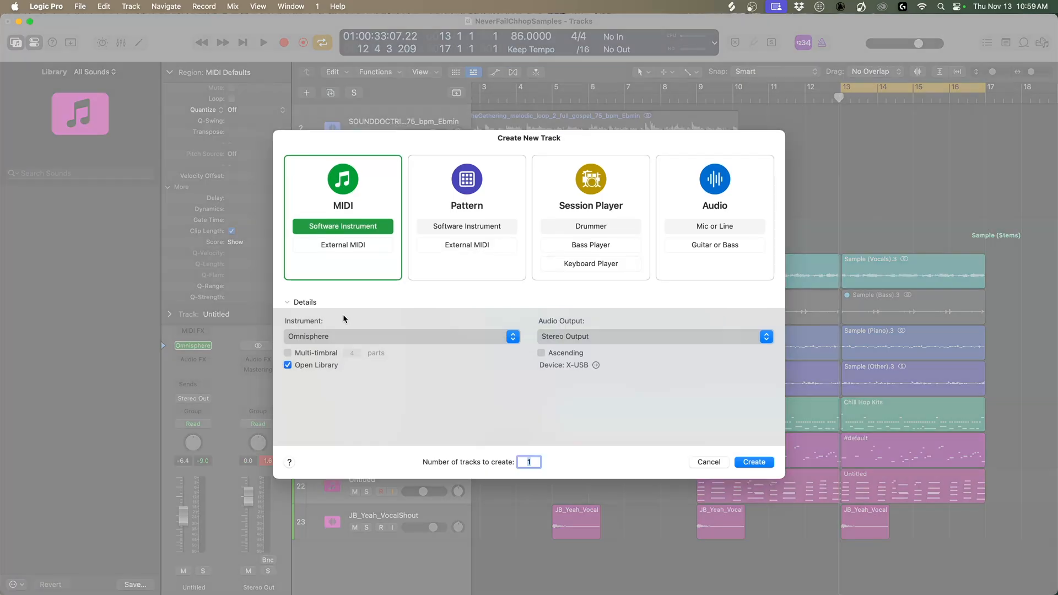
left_click(397, 336)
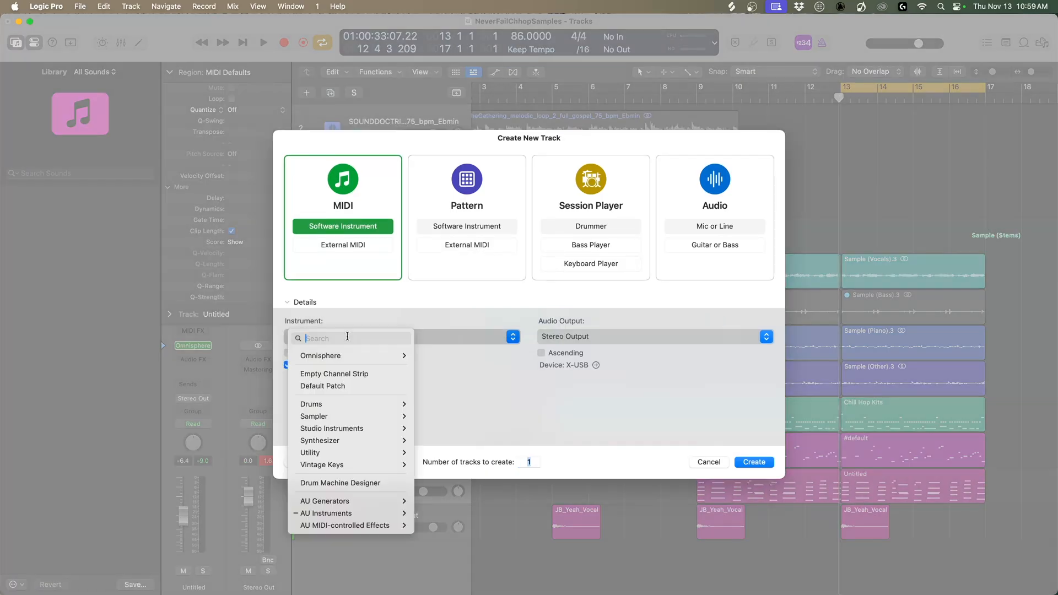
left_click(321, 356)
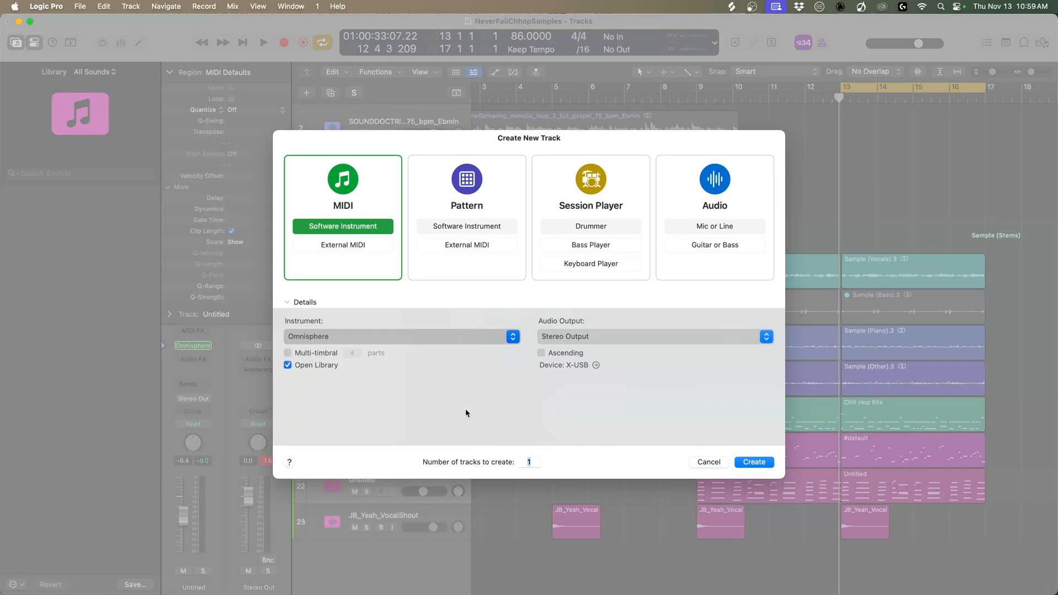
left_click(753, 462)
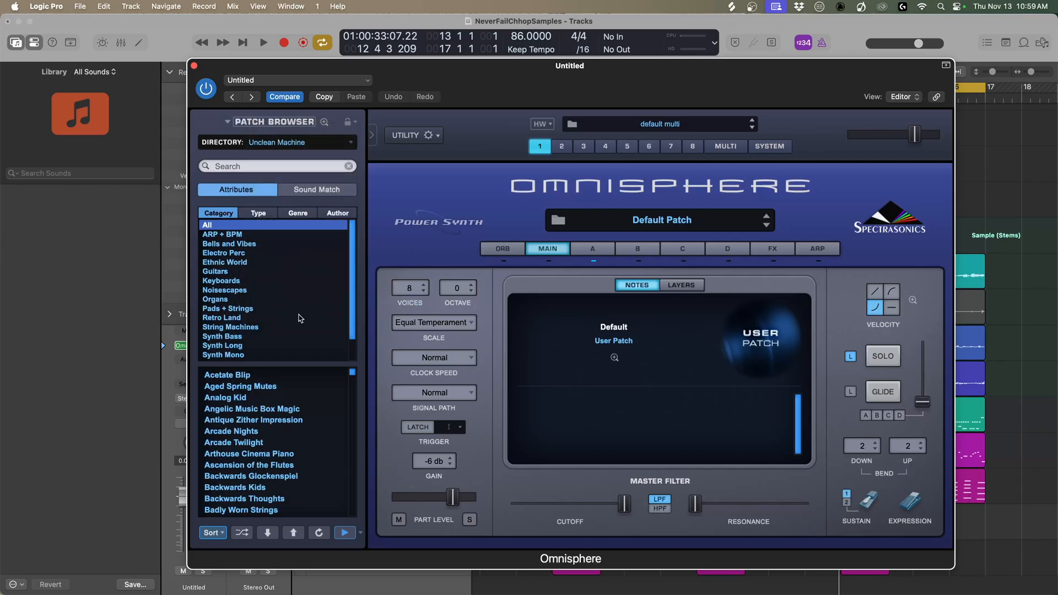
mouse_move(259, 332)
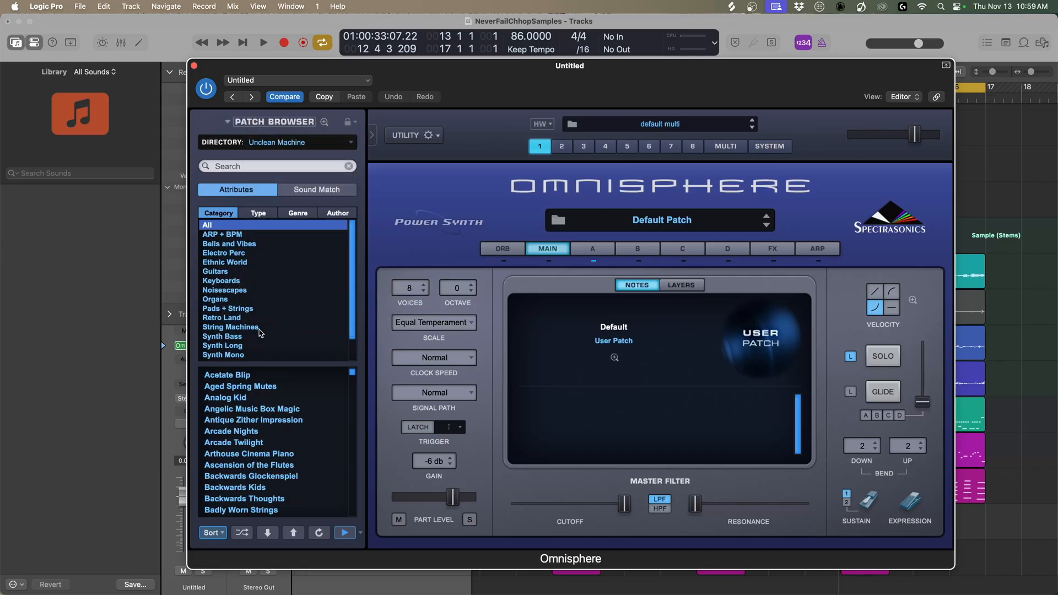
Filter the Patch Browser to Pads + Strings and load Strings of the '70s.
left_click(227, 308)
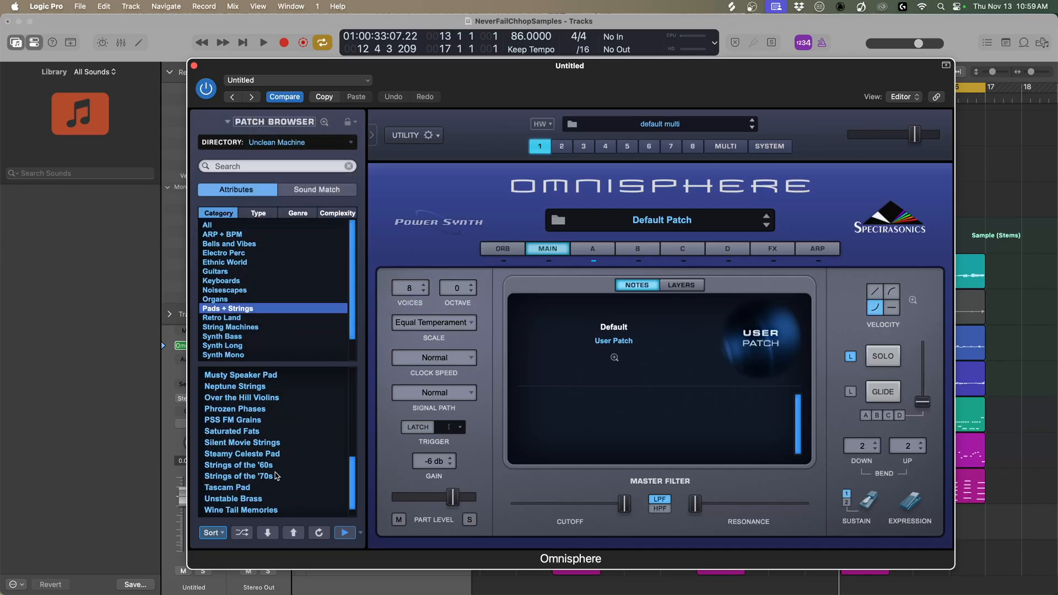
double_click(238, 477)
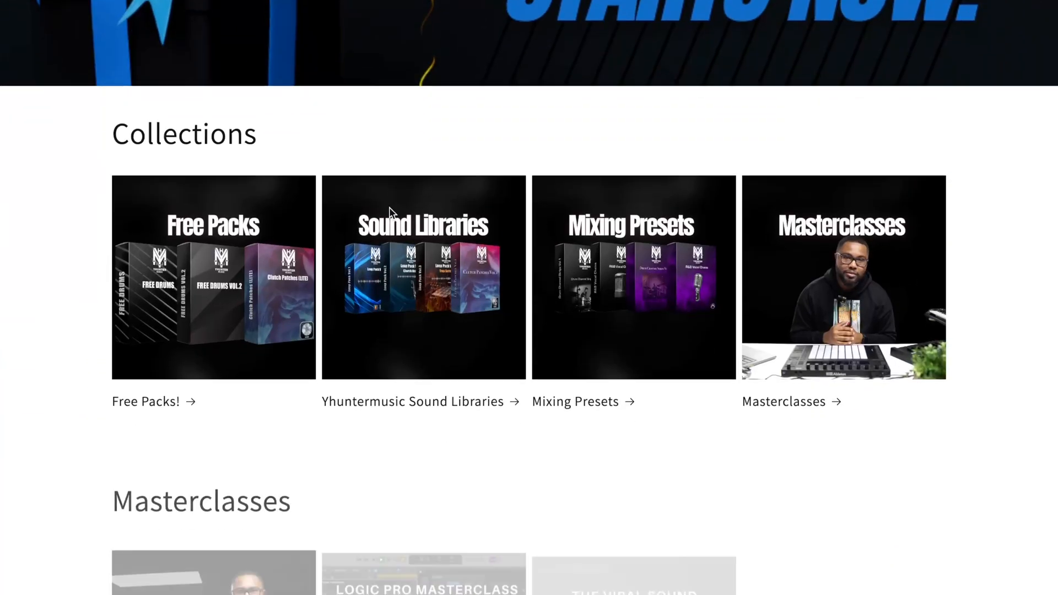
scroll("down", 3)
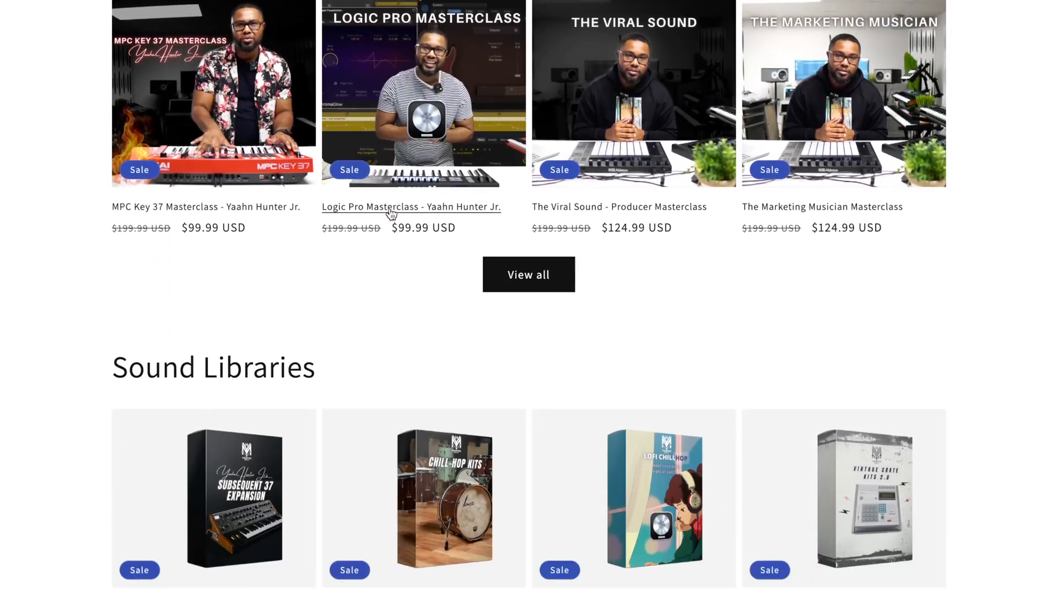
scroll("down", 3)
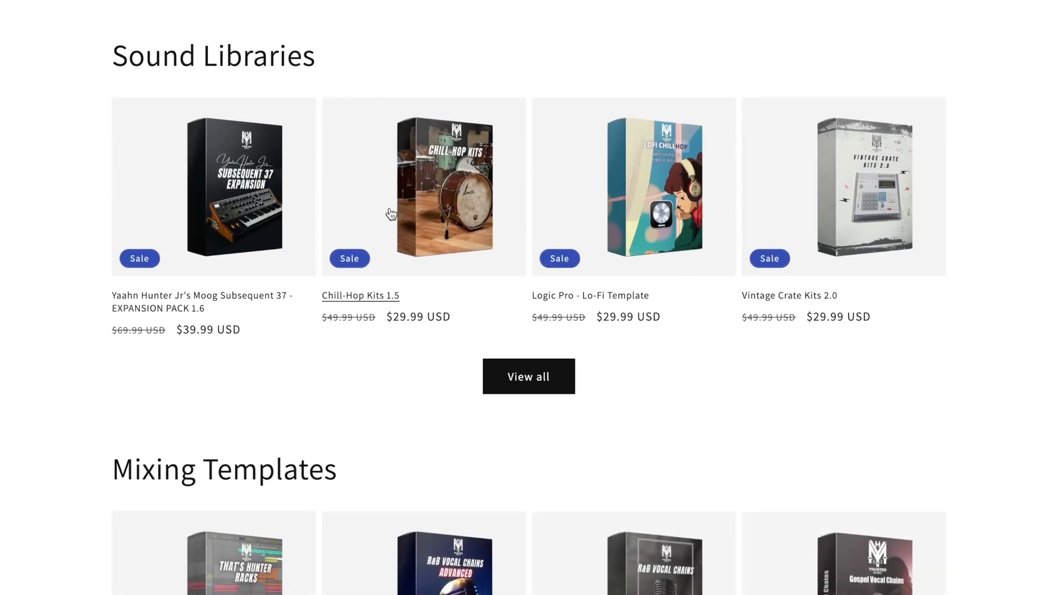